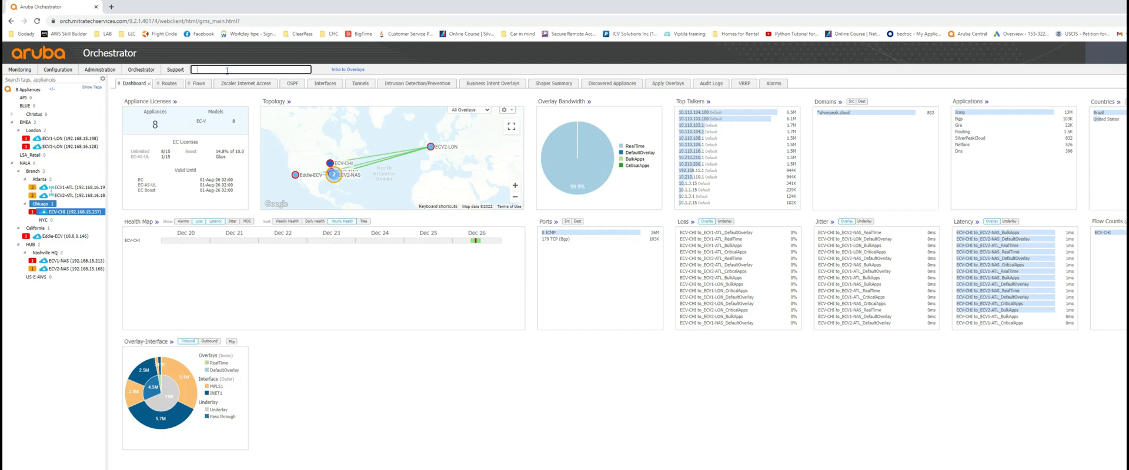
# Search the Orchestrator menu for 'upg' to list the upgrade-related entries.
pyautogui.write('upg')
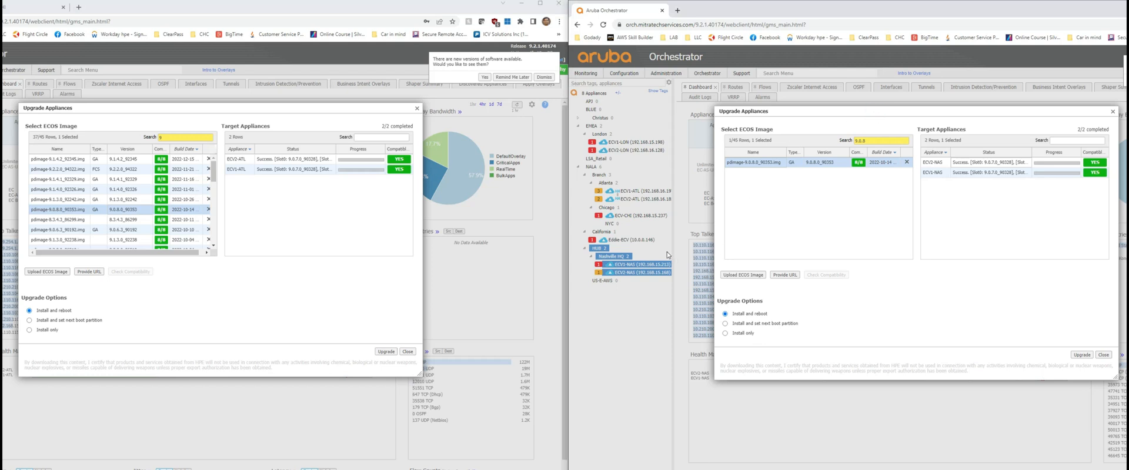
pyautogui.moveTo(683, 284)
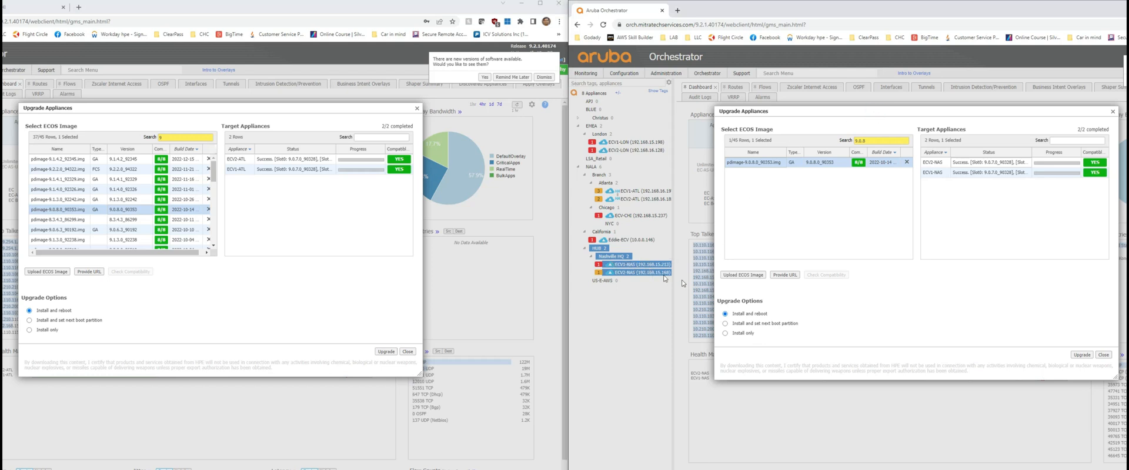
pyautogui.moveTo(852, 223)
pyautogui.write('upgra')
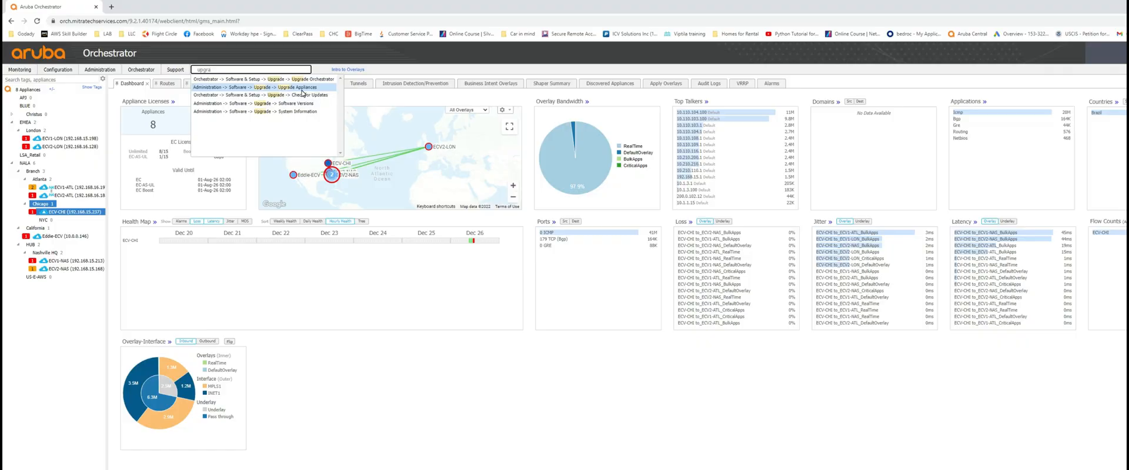
# Open Upgrade Appliances for ECV-CHI and filter the ECOS images to 9.0.7.
pyautogui.click(293, 87)
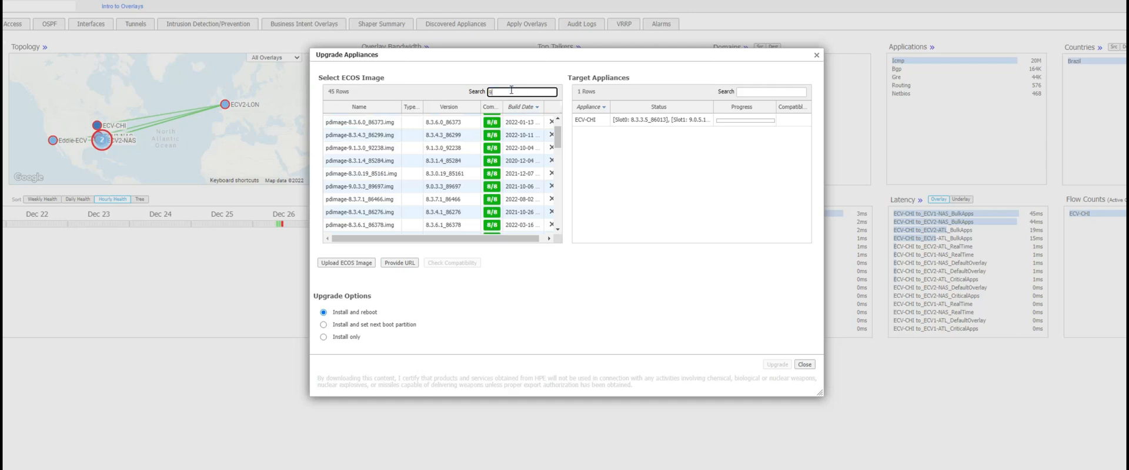
pyautogui.write('9.0.7')
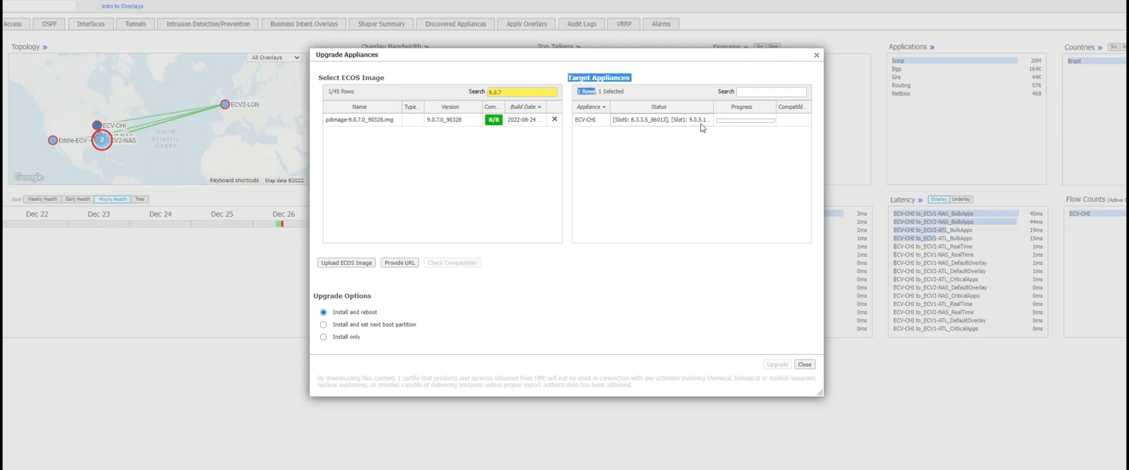
pyautogui.moveTo(702, 120)
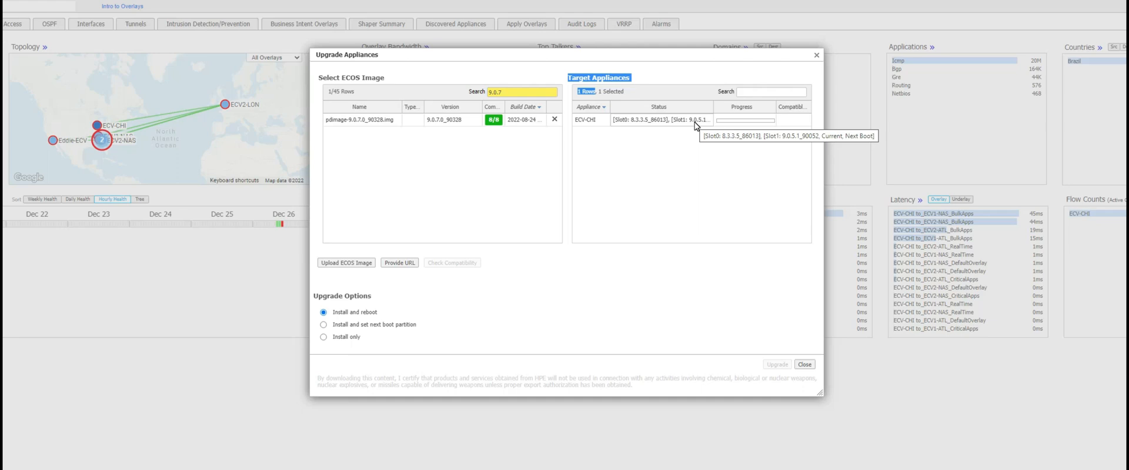
pyautogui.moveTo(400, 121)
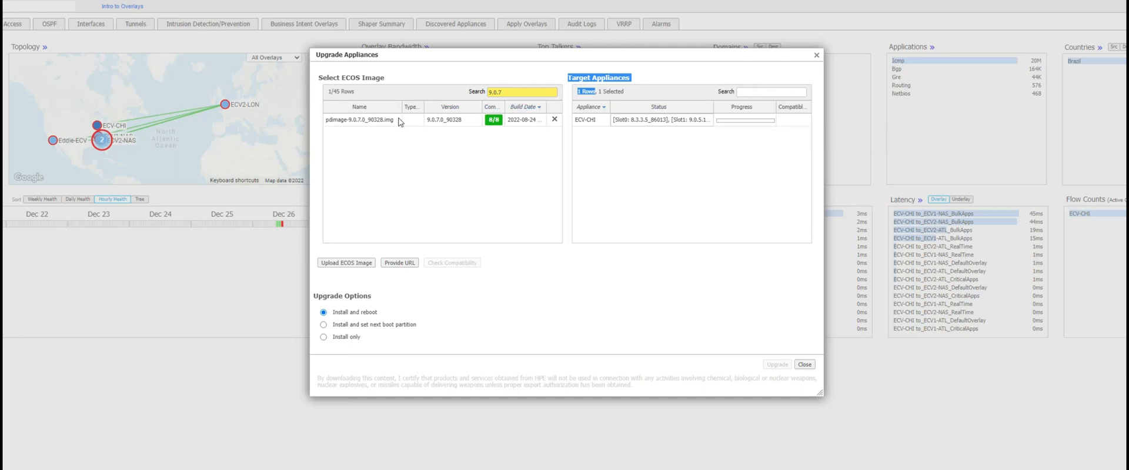
# Select pdimage-9.0.7.0_90328.img so ECV-CHI shows Compatibility YES.
pyautogui.click(369, 119)
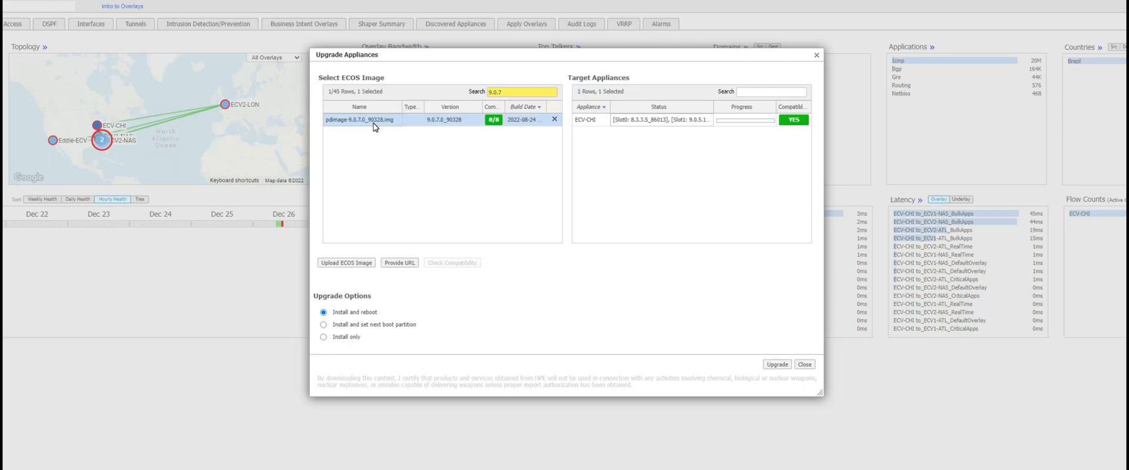
pyautogui.moveTo(632, 150)
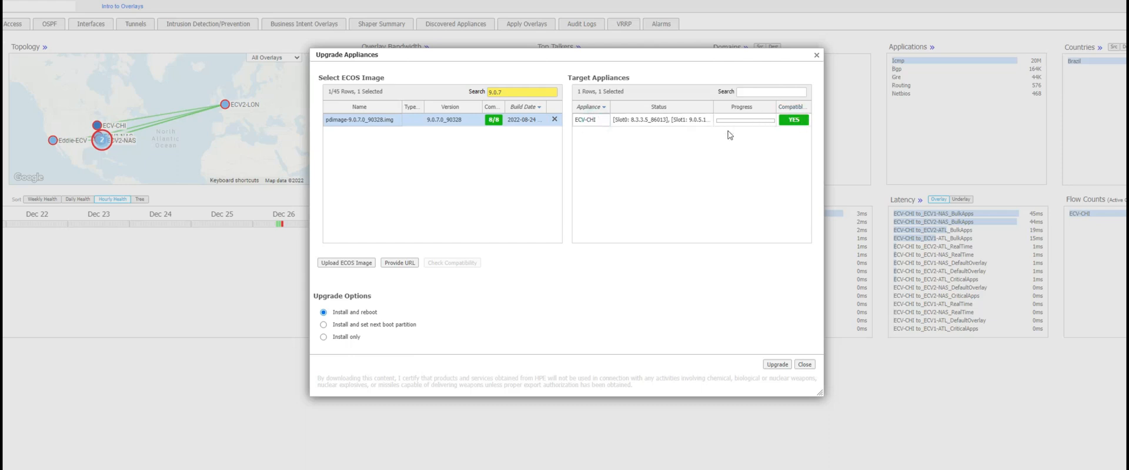
pyautogui.moveTo(498, 237)
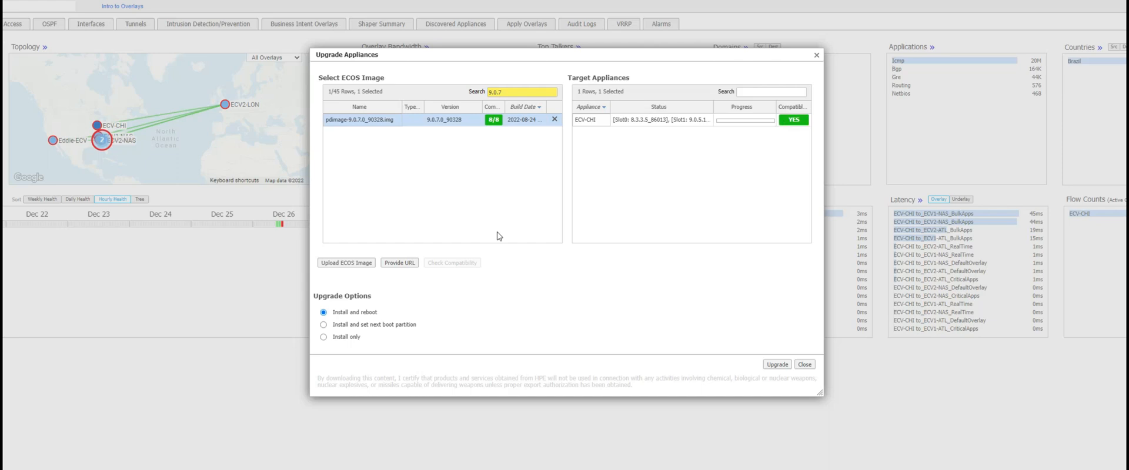
pyautogui.moveTo(621, 142)
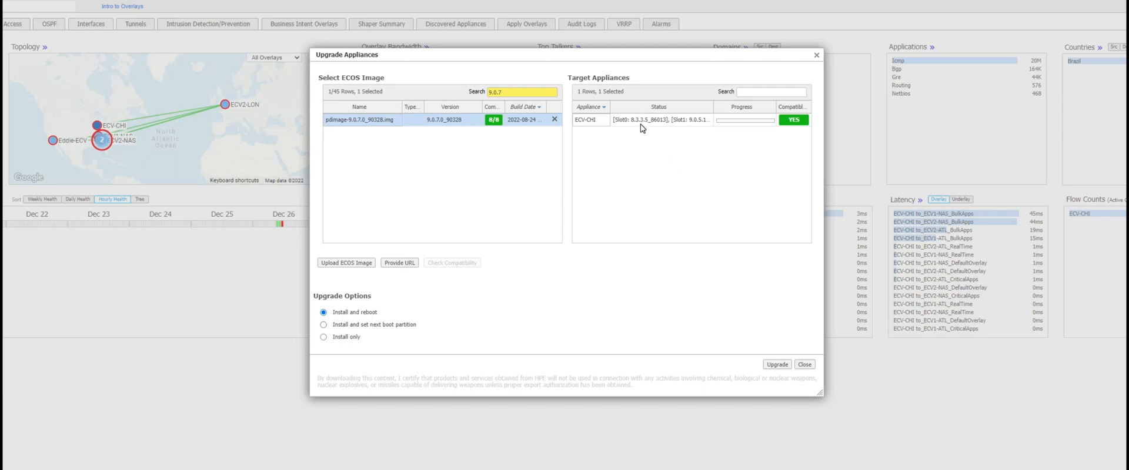
pyautogui.moveTo(641, 127)
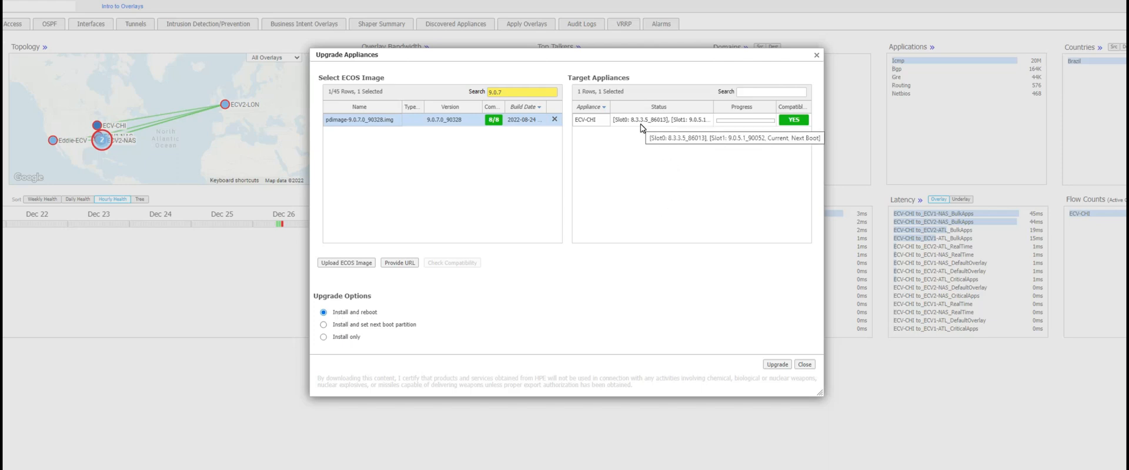
pyautogui.moveTo(636, 127)
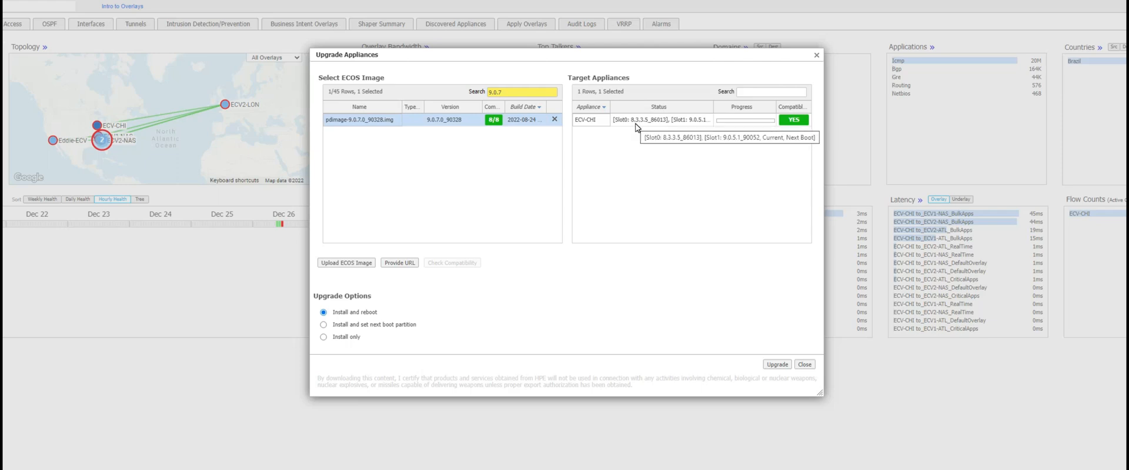
pyautogui.moveTo(636, 126)
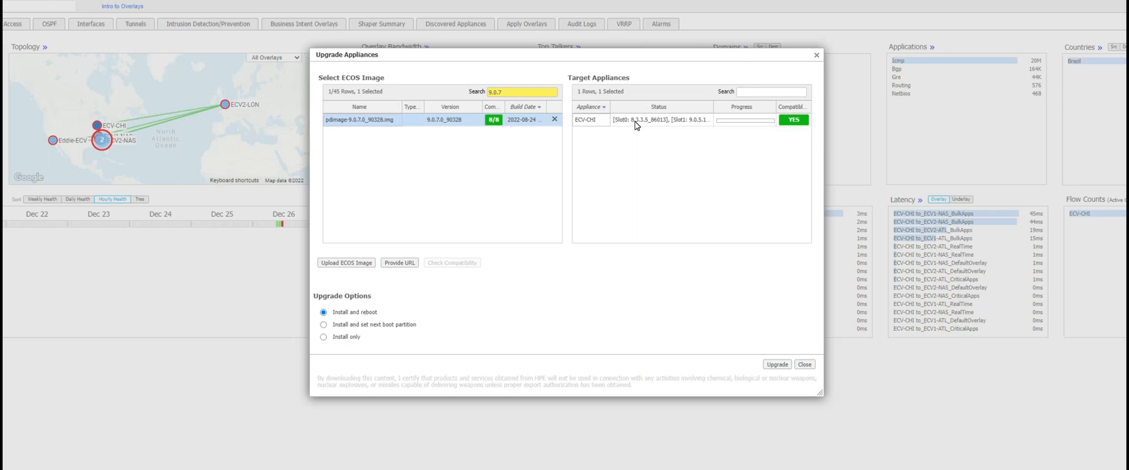
pyautogui.moveTo(689, 130)
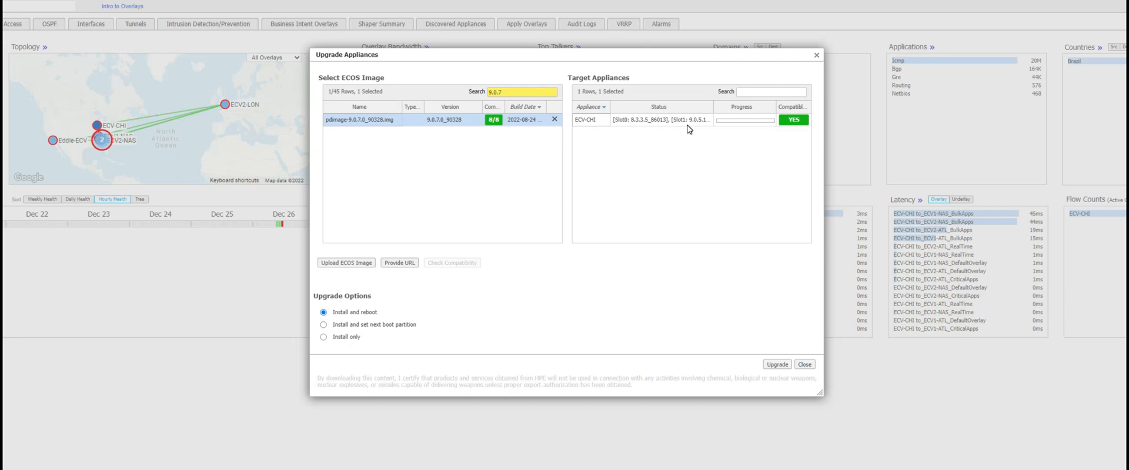
pyautogui.moveTo(686, 120)
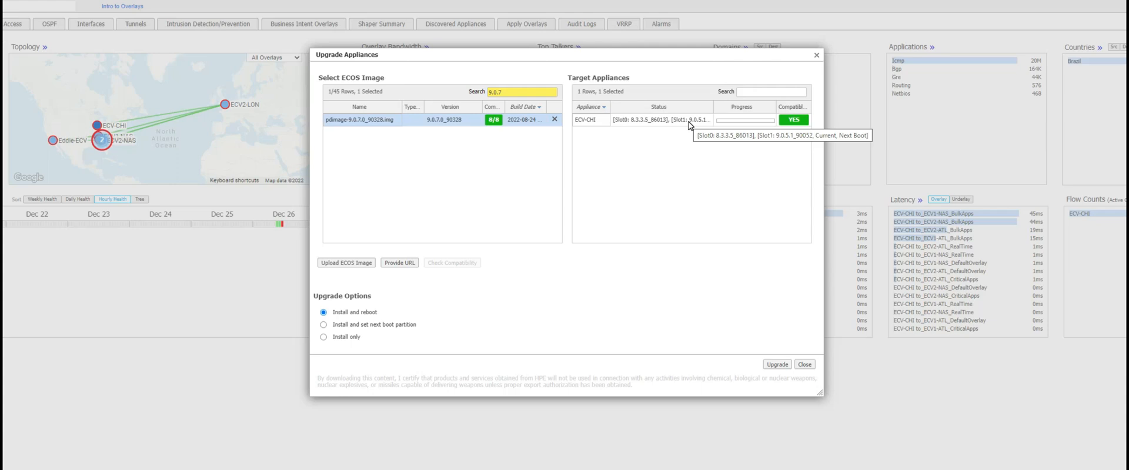
pyautogui.moveTo(622, 125)
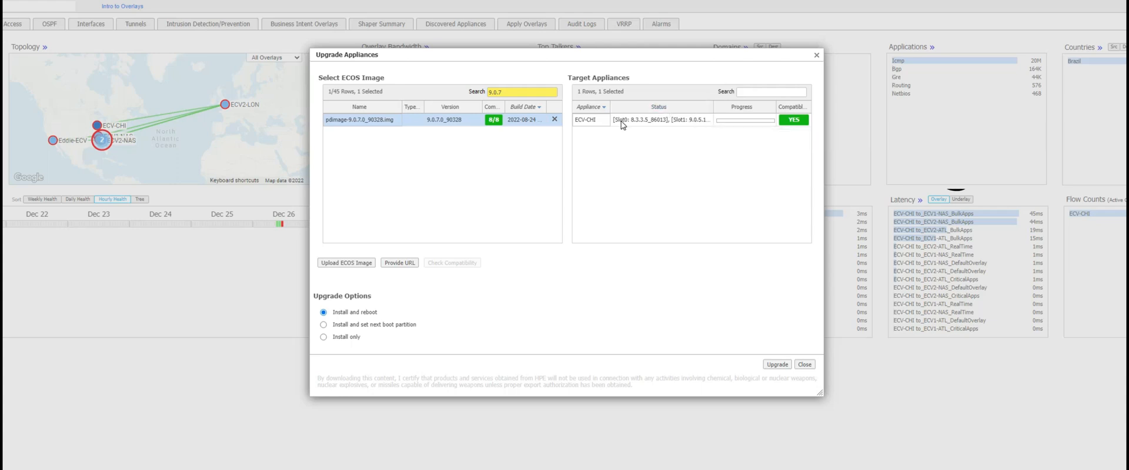
pyautogui.moveTo(621, 121)
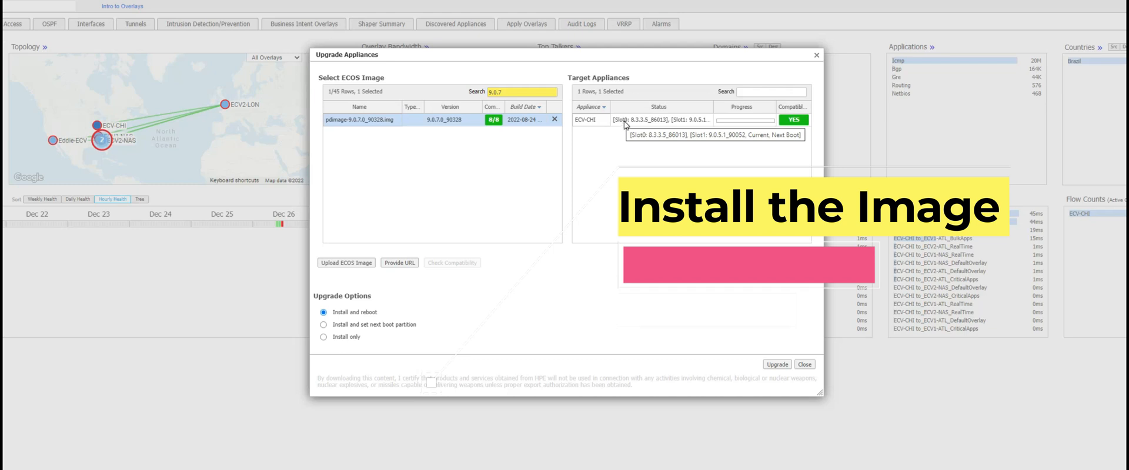
pyautogui.moveTo(613, 135)
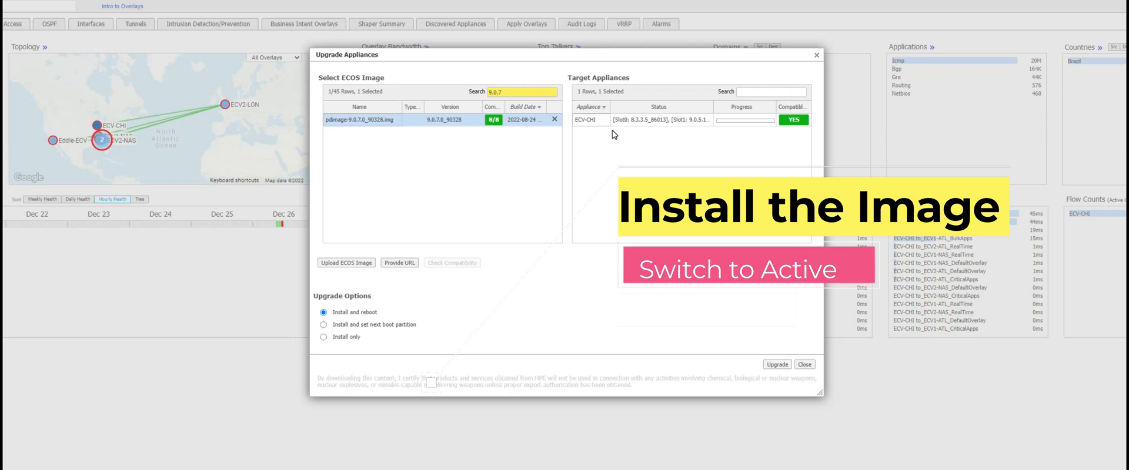
pyautogui.moveTo(634, 131)
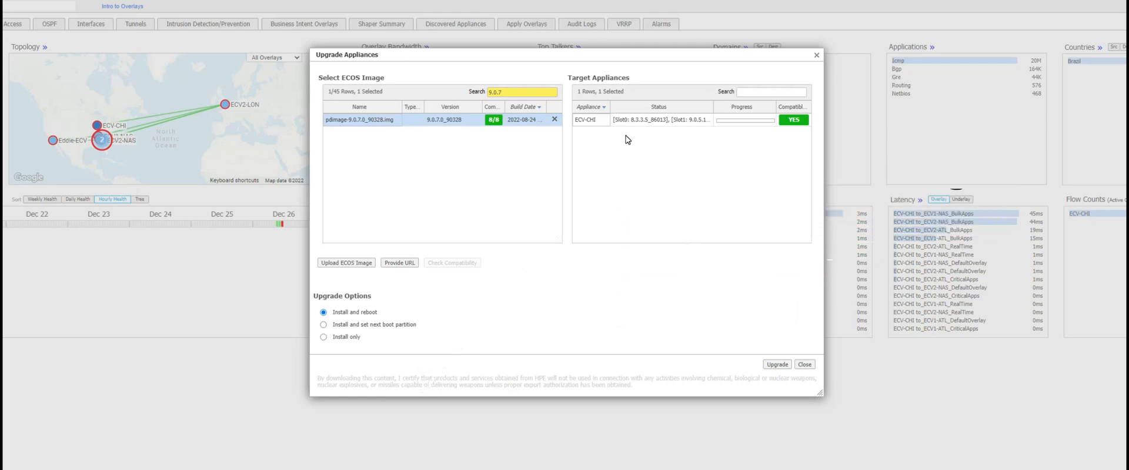
# Set the upgrade option to install and set the next boot partition.
pyautogui.click(324, 322)
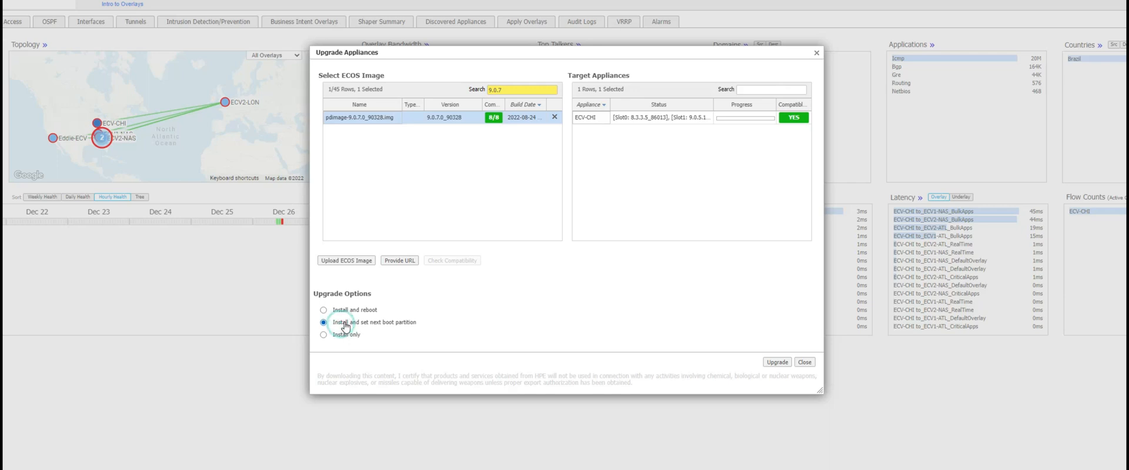
pyautogui.moveTo(385, 332)
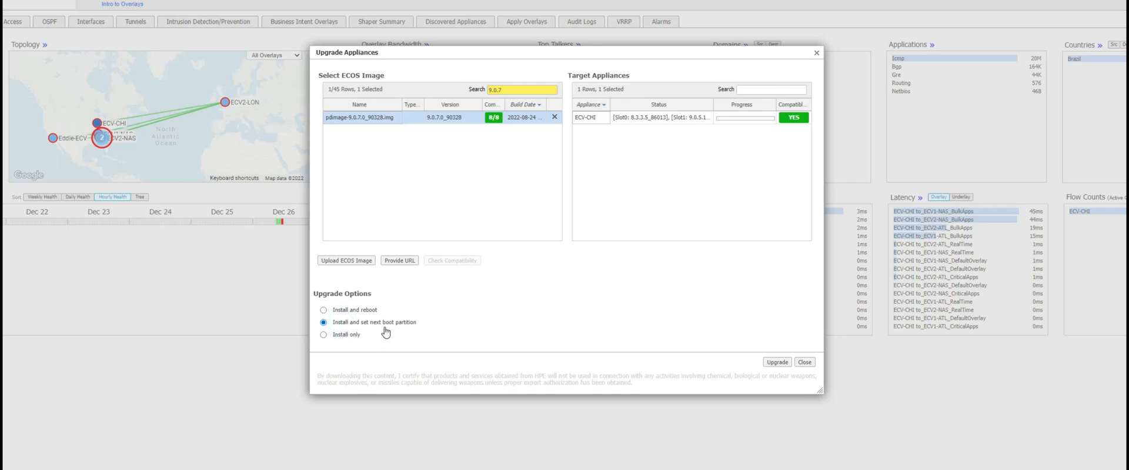
pyautogui.moveTo(634, 131)
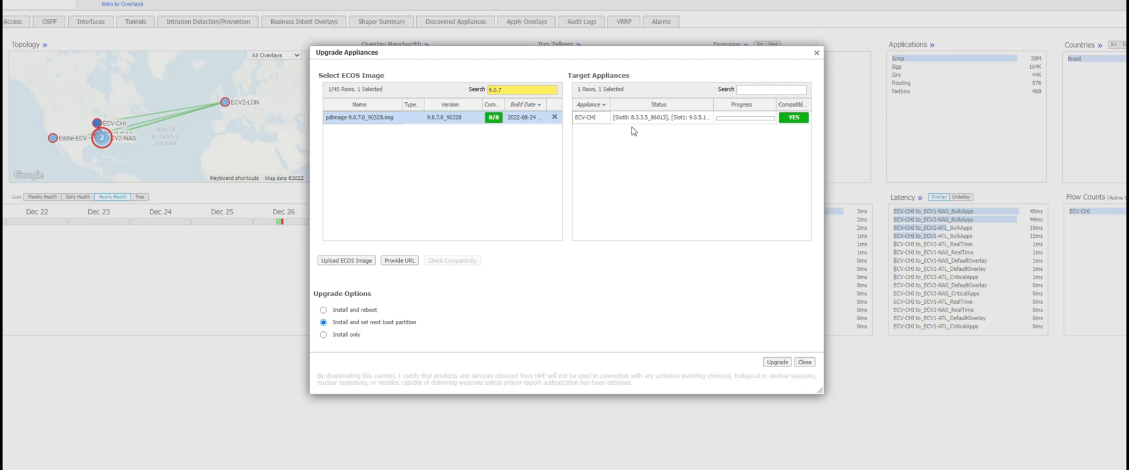
pyautogui.moveTo(623, 122)
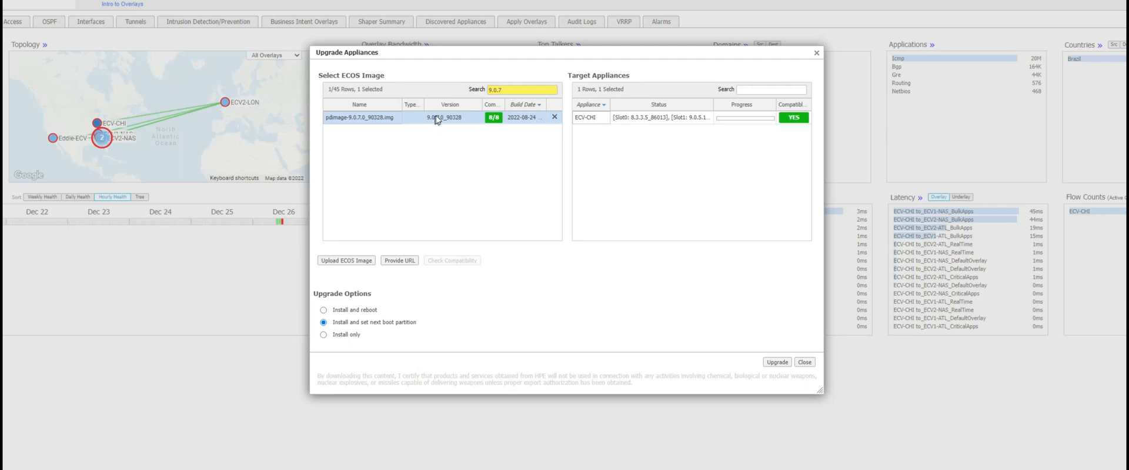
pyautogui.moveTo(628, 126)
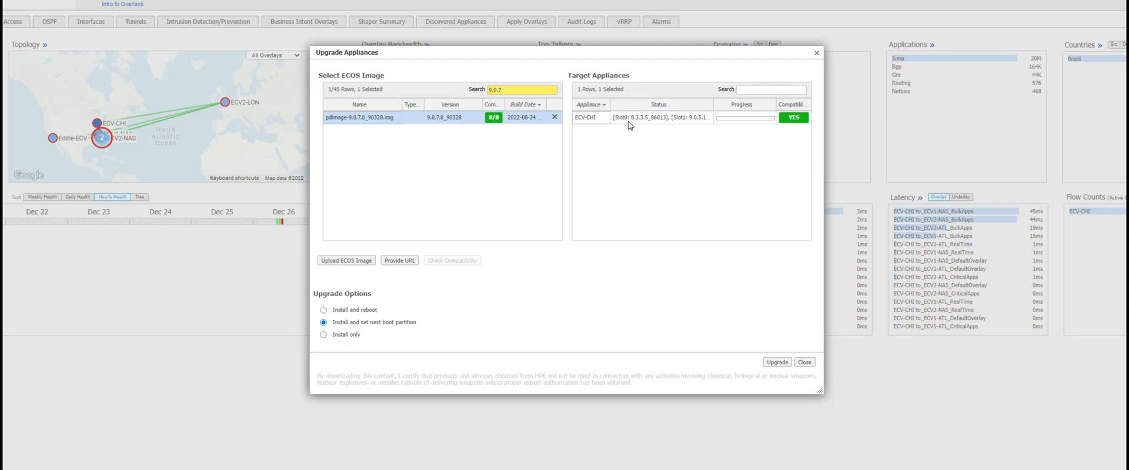
pyautogui.moveTo(657, 118)
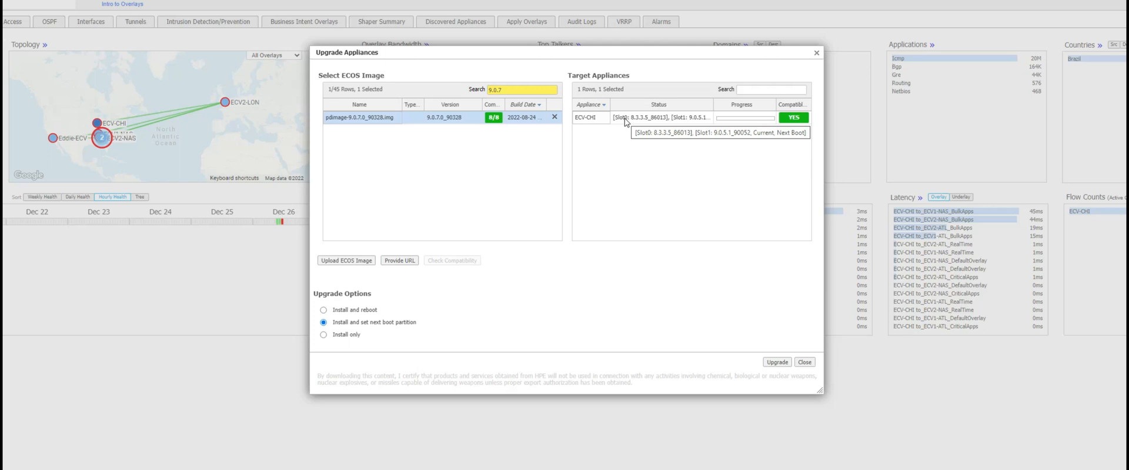
pyautogui.moveTo(513, 170)
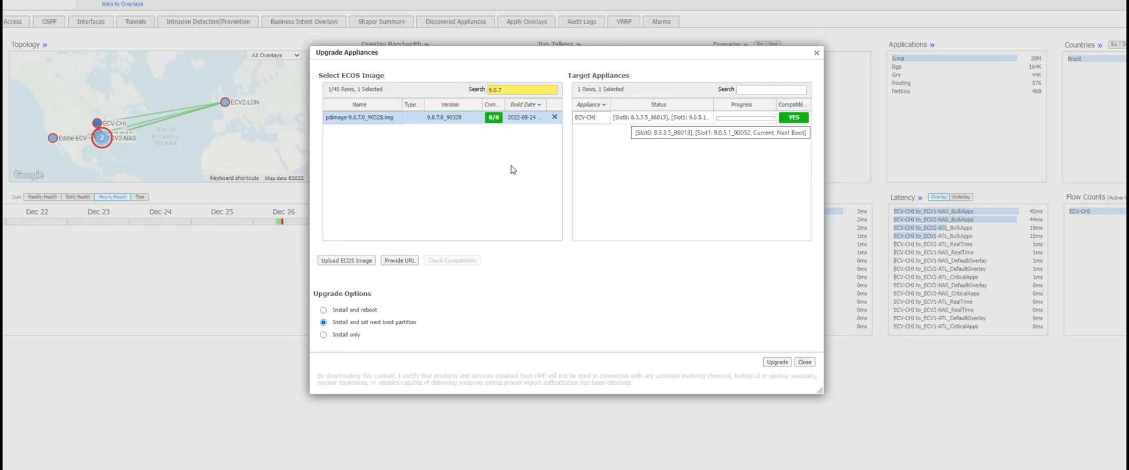
pyautogui.moveTo(394, 334)
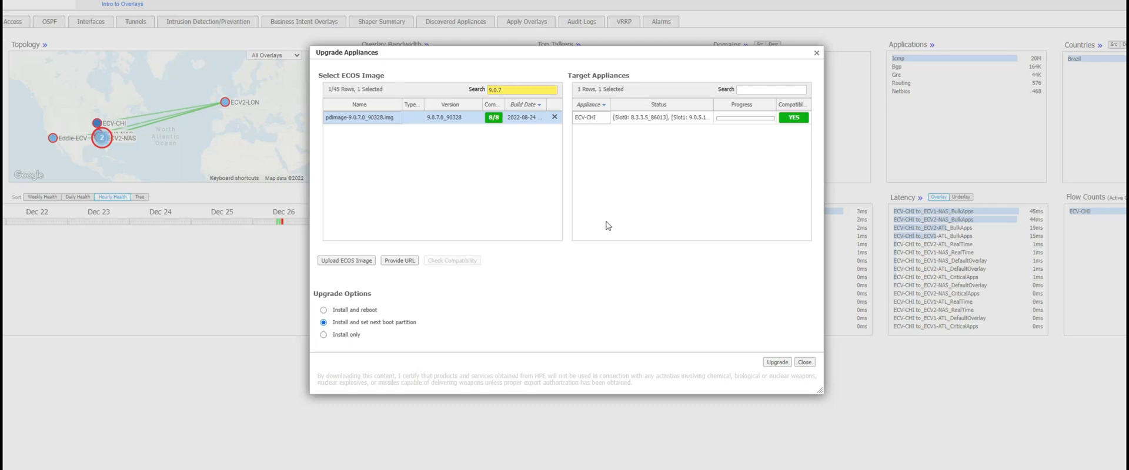
pyautogui.moveTo(657, 118)
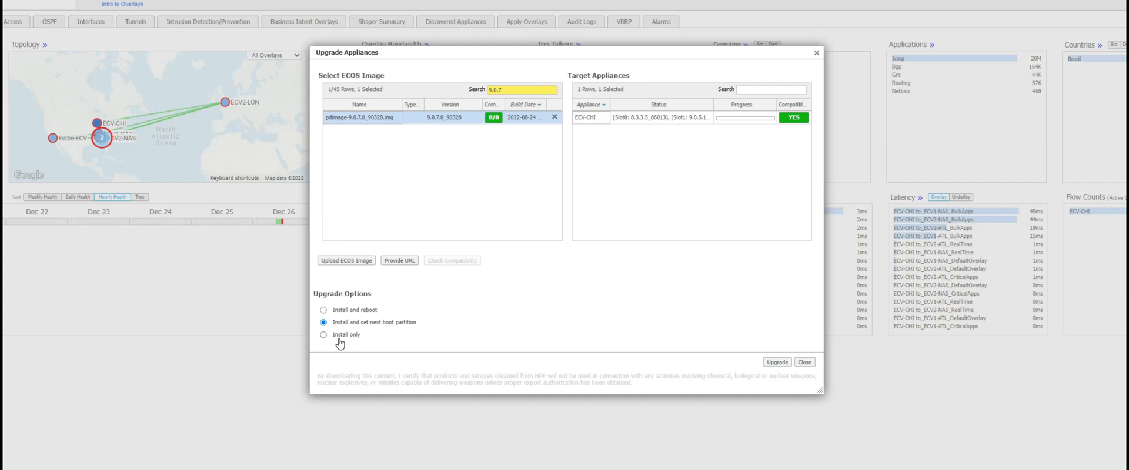
# Switch the upgrade option to Install only and start the ECV-CHI upgrade.
pyautogui.click(323, 336)
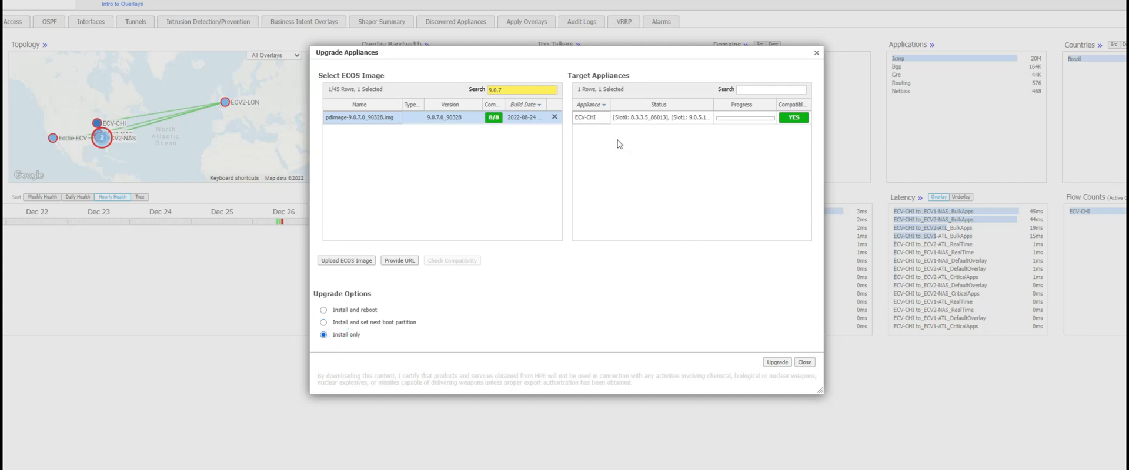
pyautogui.moveTo(526, 132)
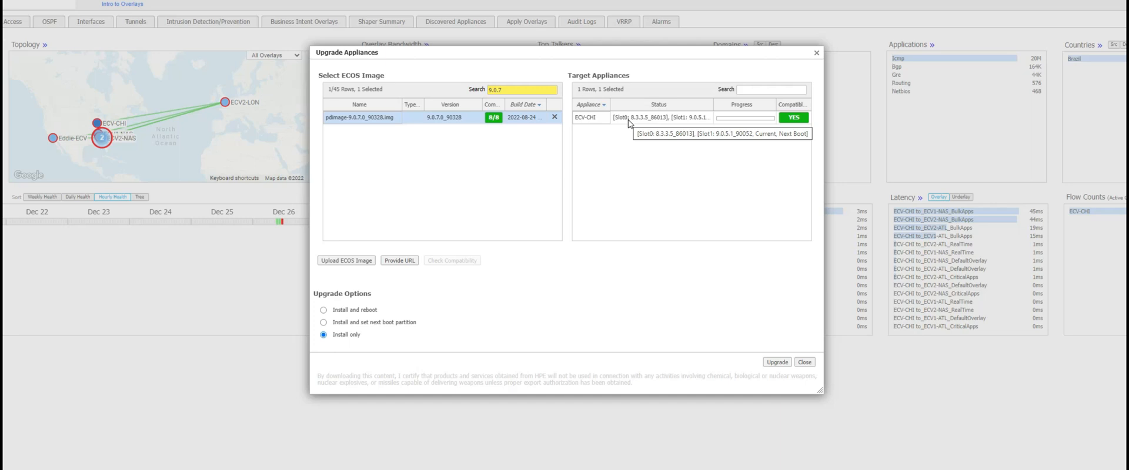
pyautogui.moveTo(618, 153)
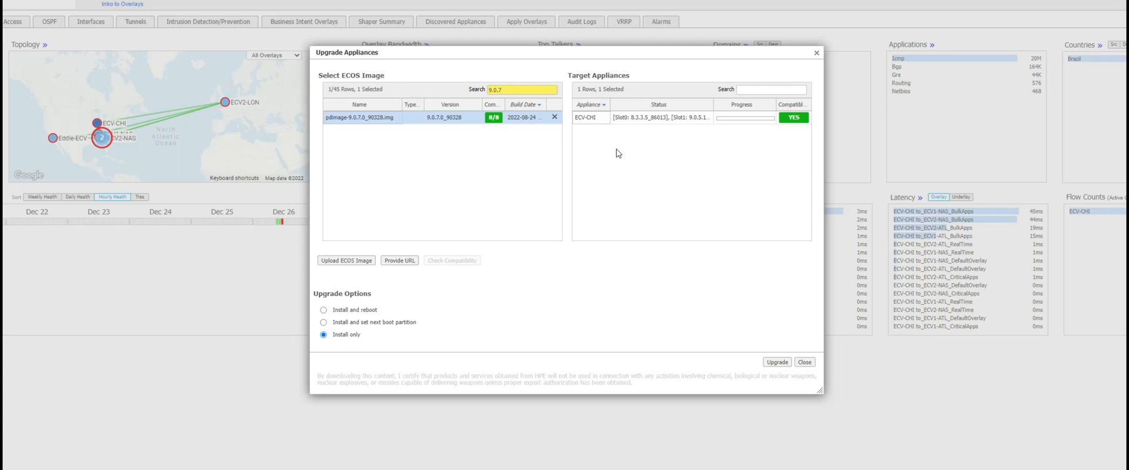
pyautogui.moveTo(468, 130)
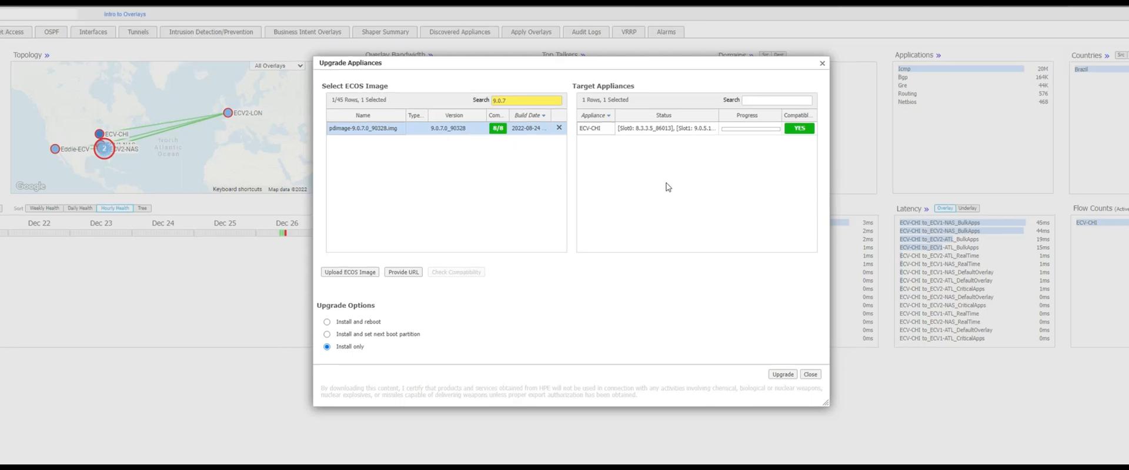
pyautogui.moveTo(352, 348)
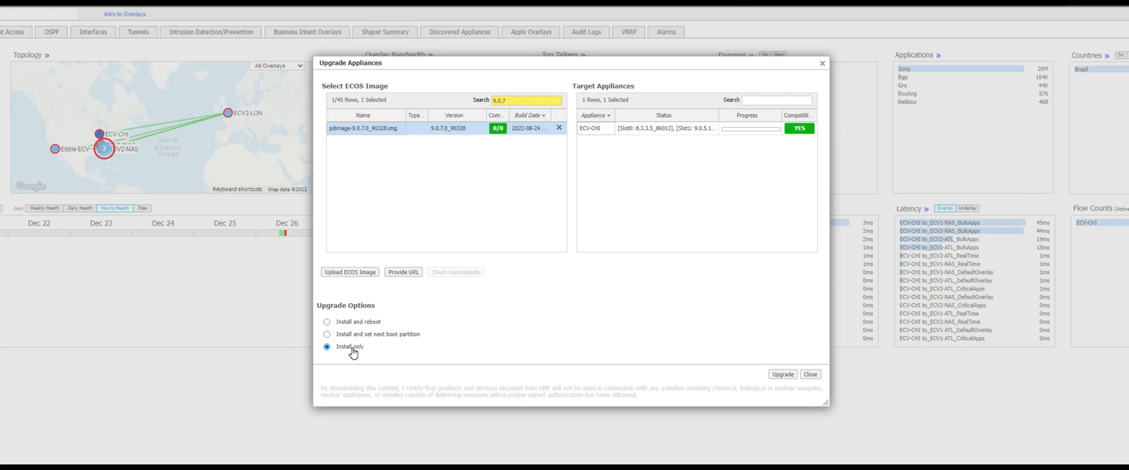
pyautogui.moveTo(391, 320)
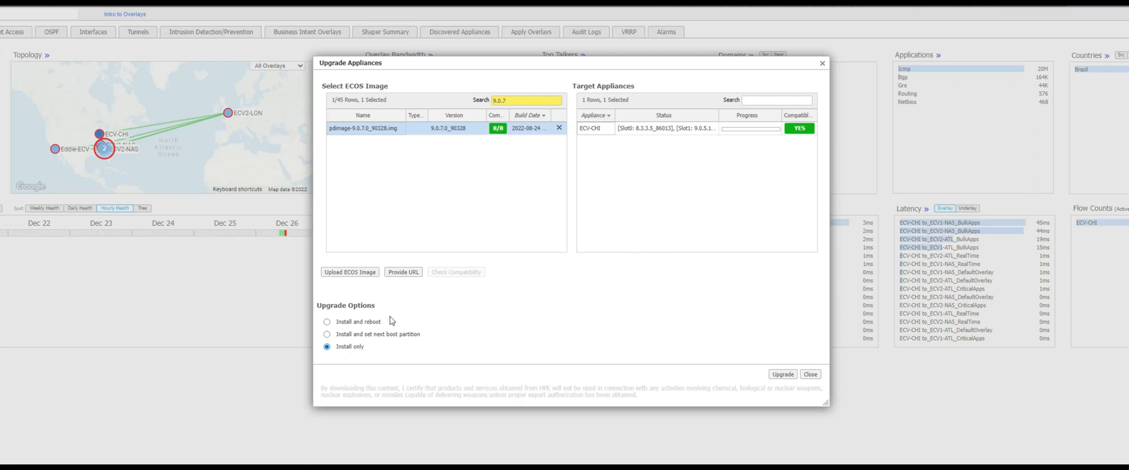
pyautogui.click(327, 334)
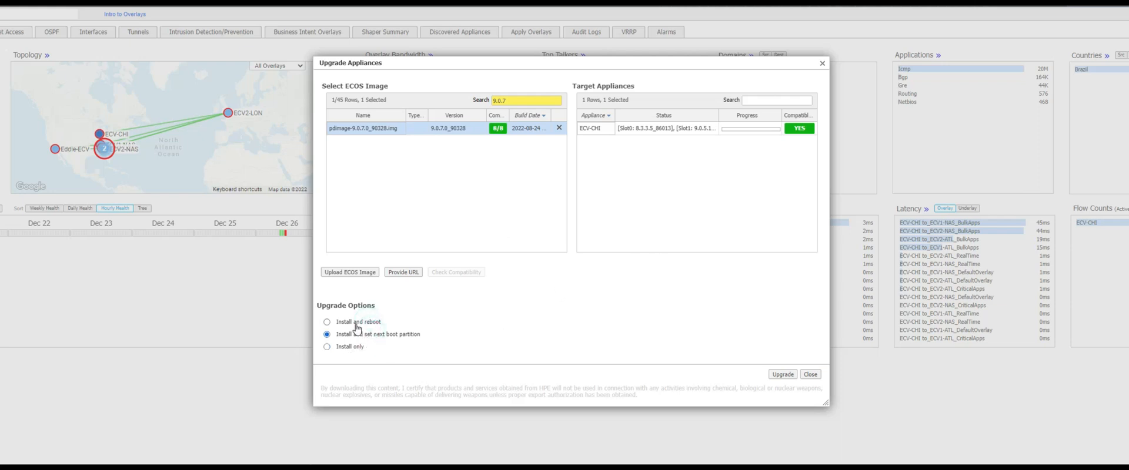
pyautogui.moveTo(393, 349)
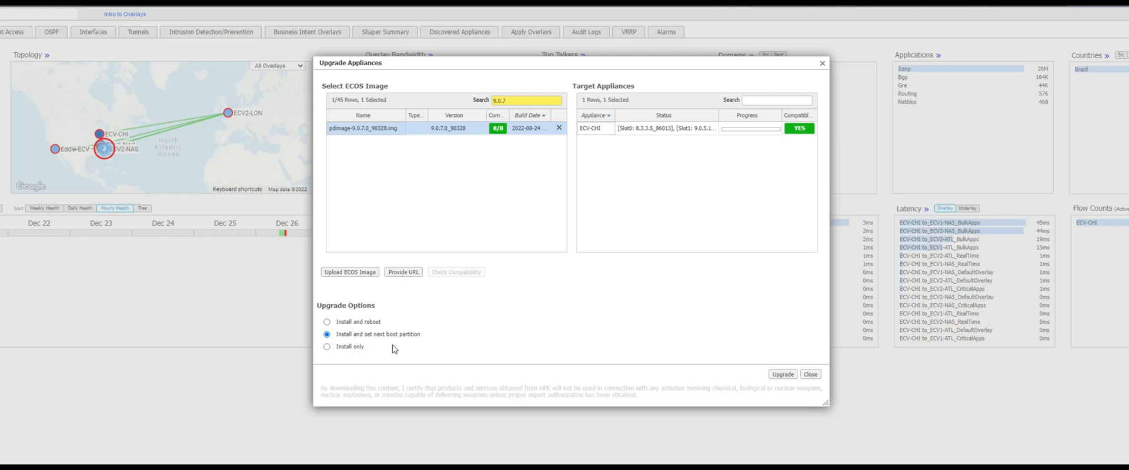
pyautogui.click(327, 346)
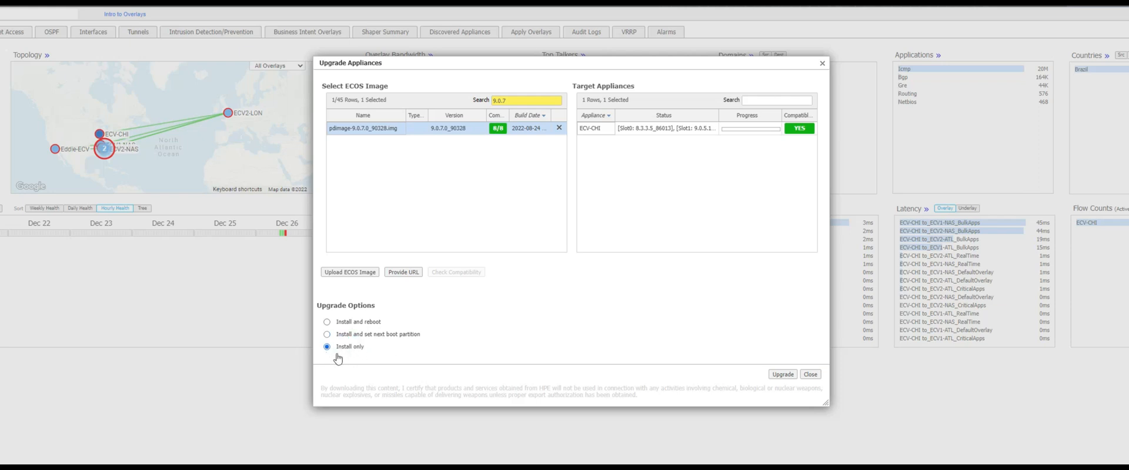
pyautogui.moveTo(638, 137)
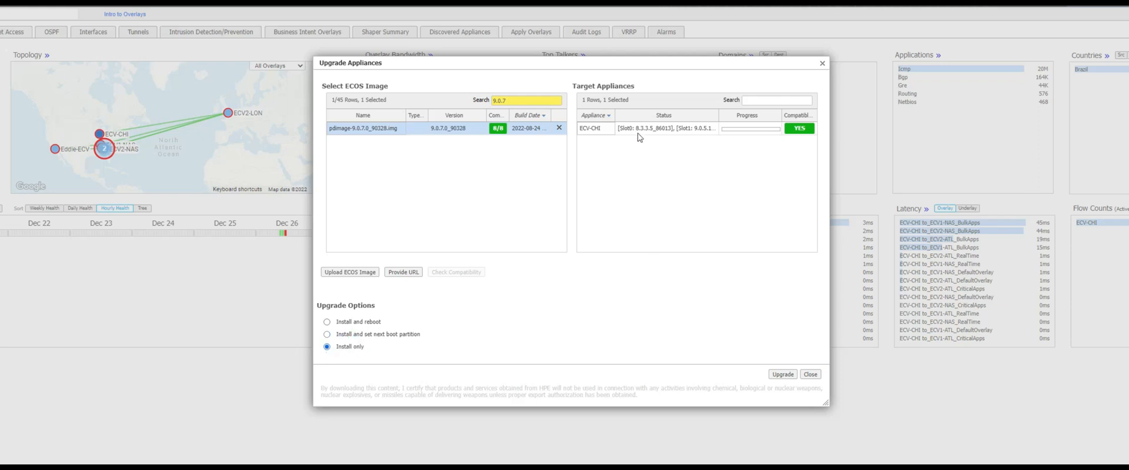
pyautogui.moveTo(694, 135)
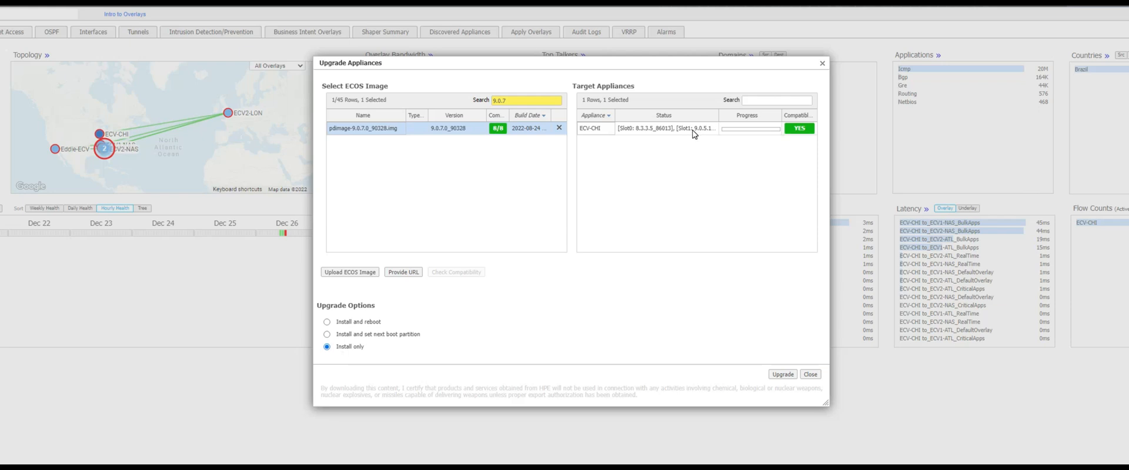
pyautogui.moveTo(649, 135)
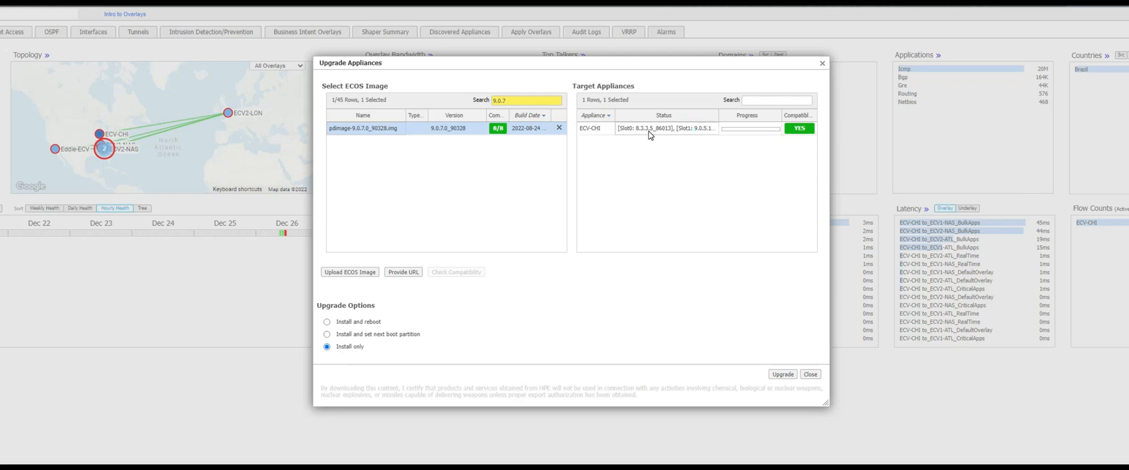
pyautogui.moveTo(830, 412)
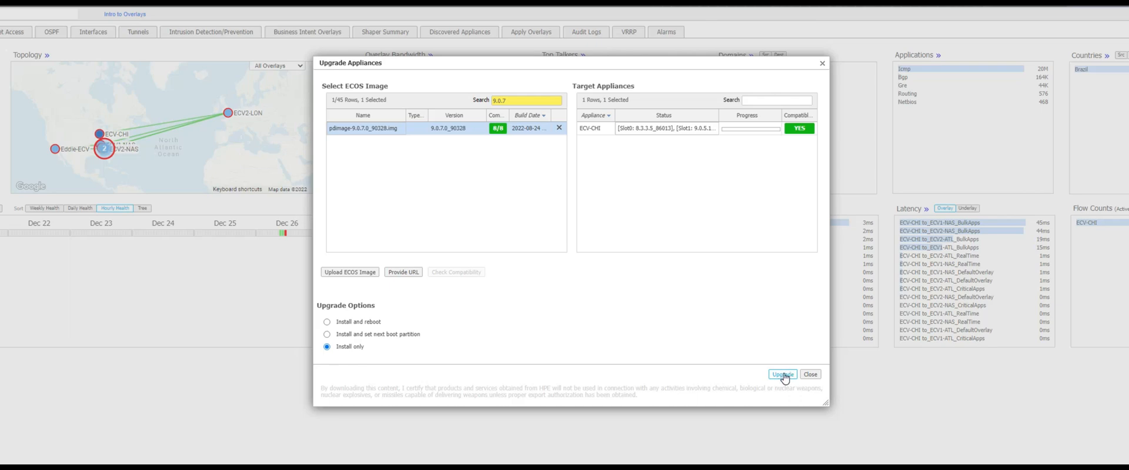
pyautogui.click(782, 374)
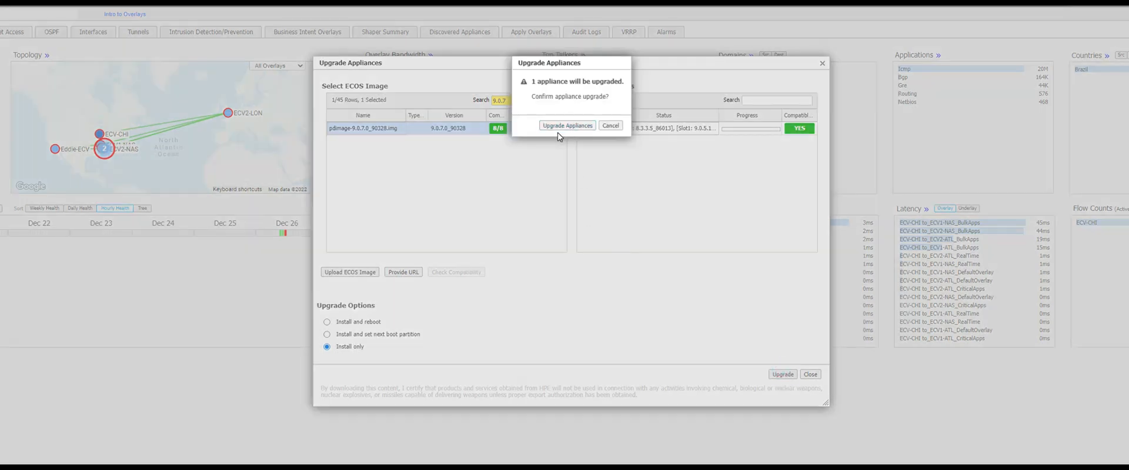
# Confirm upgrading the one appliance and close the dialog after 1/1 success.
pyautogui.click(568, 125)
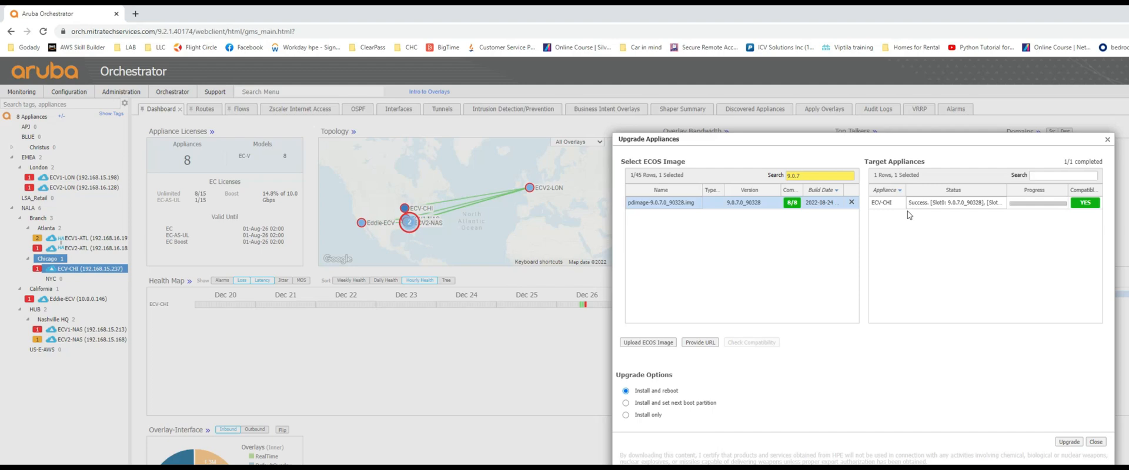
pyautogui.moveTo(928, 209)
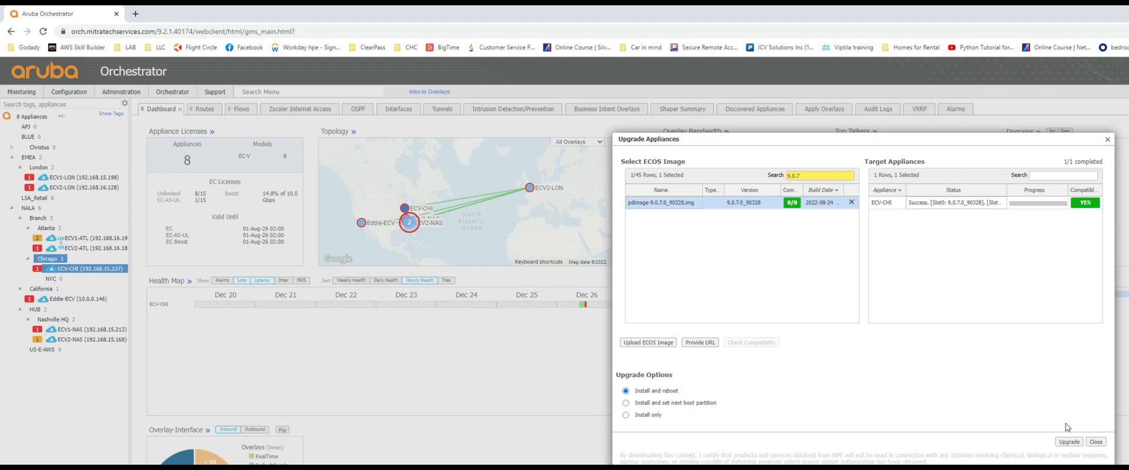
pyautogui.click(1095, 442)
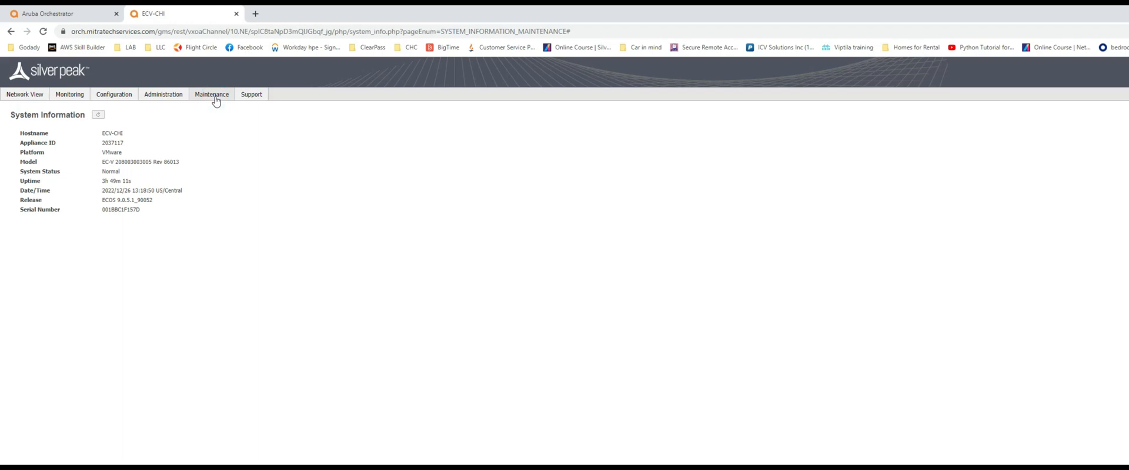
# On ECV-CHI's Software Upgrade page, make 9.0.7.0_90328 the next boot image and reboot.
pyautogui.click(212, 94)
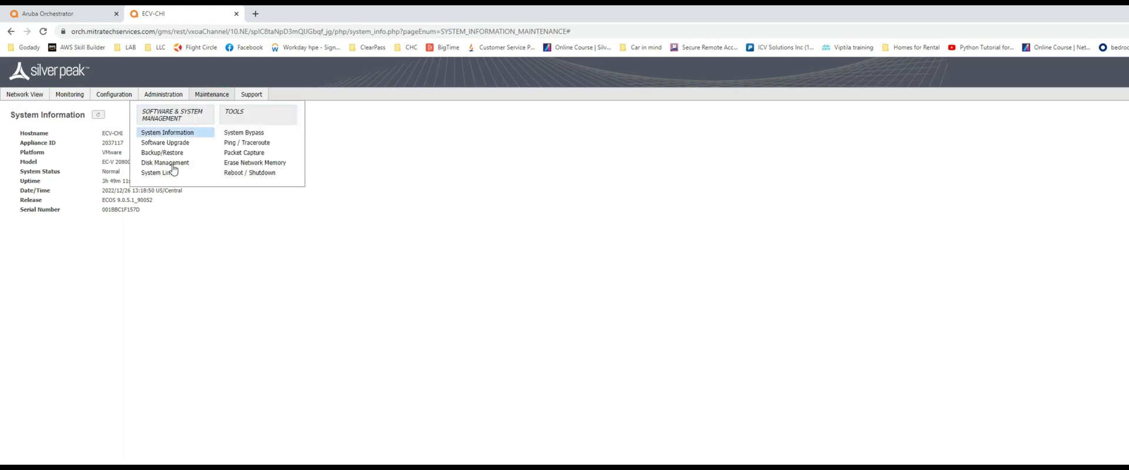
pyautogui.click(166, 143)
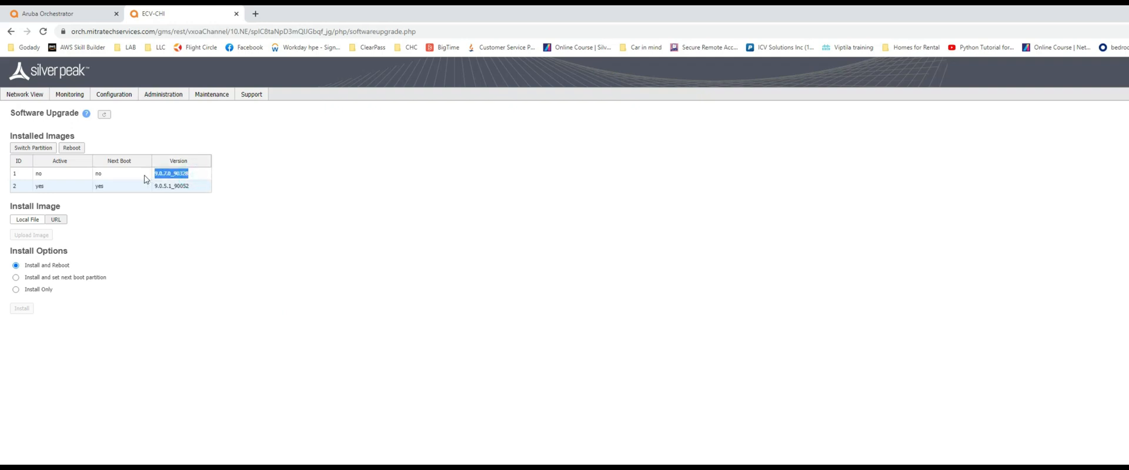
pyautogui.click(38, 174)
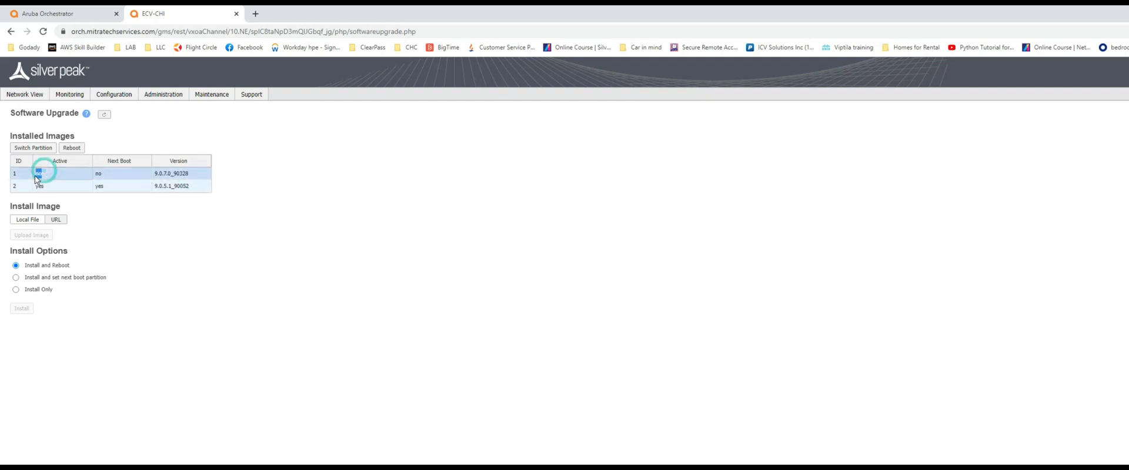
pyautogui.click(38, 173)
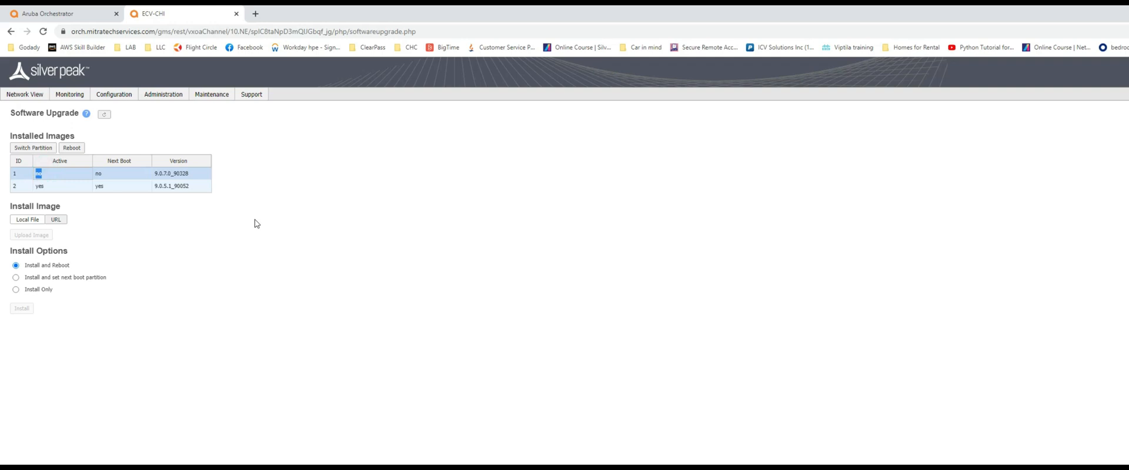
pyautogui.moveTo(206, 211)
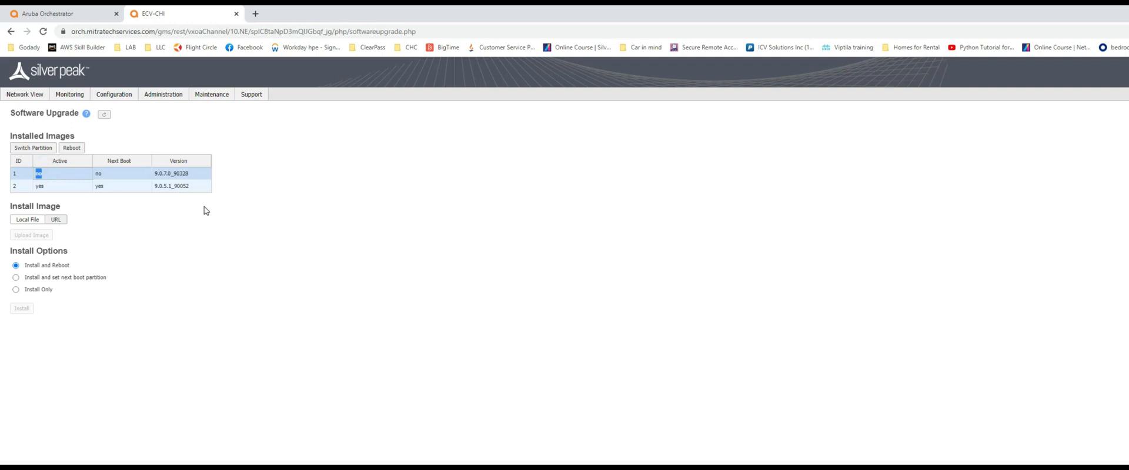
pyautogui.click(32, 148)
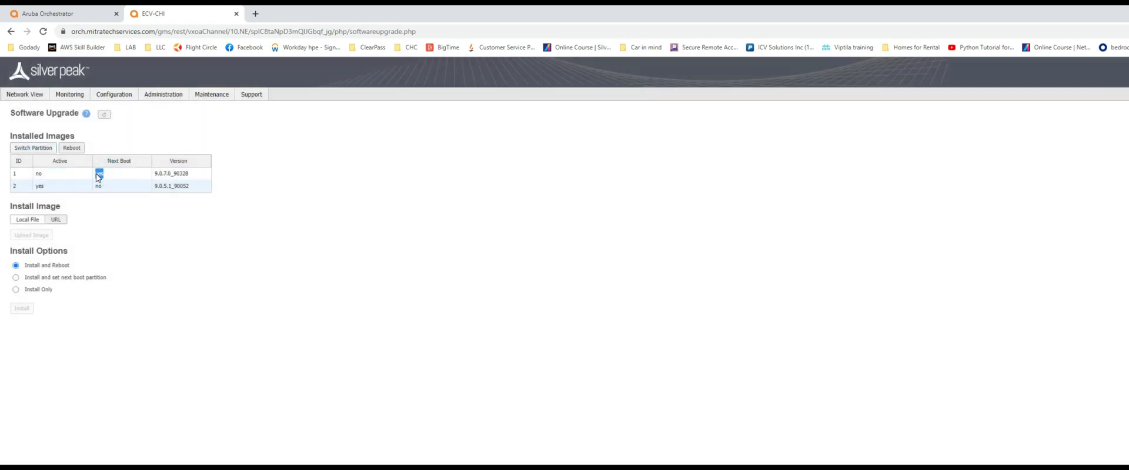
pyautogui.click(99, 173)
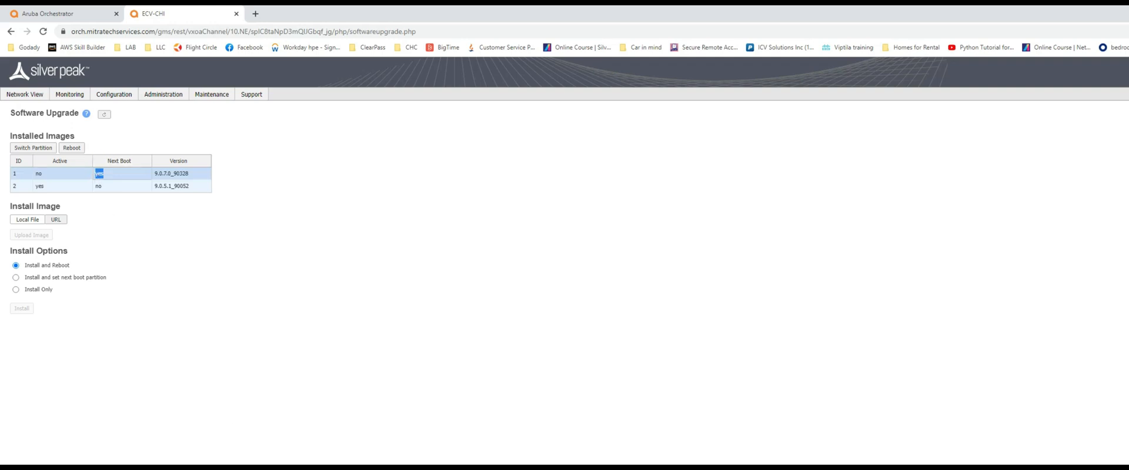
pyautogui.moveTo(77, 163)
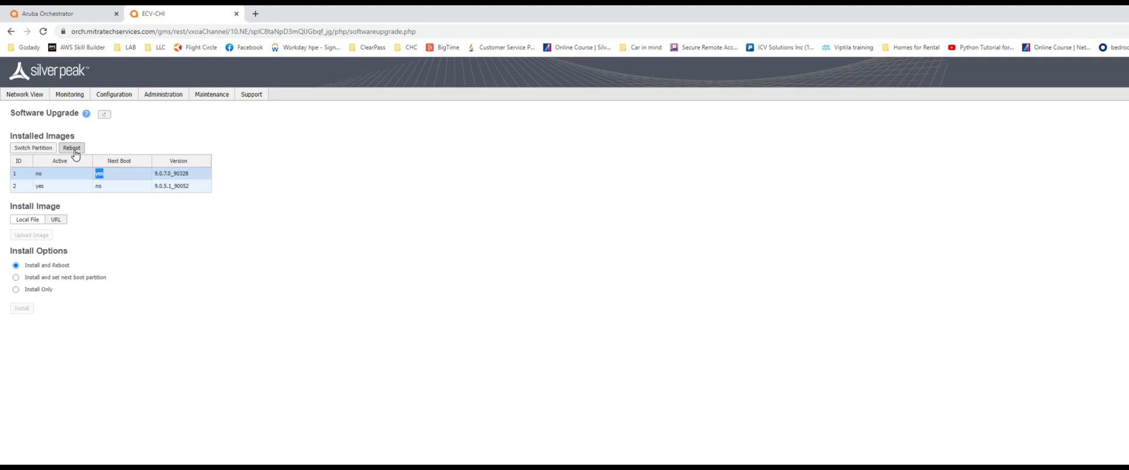
pyautogui.click(61, 13)
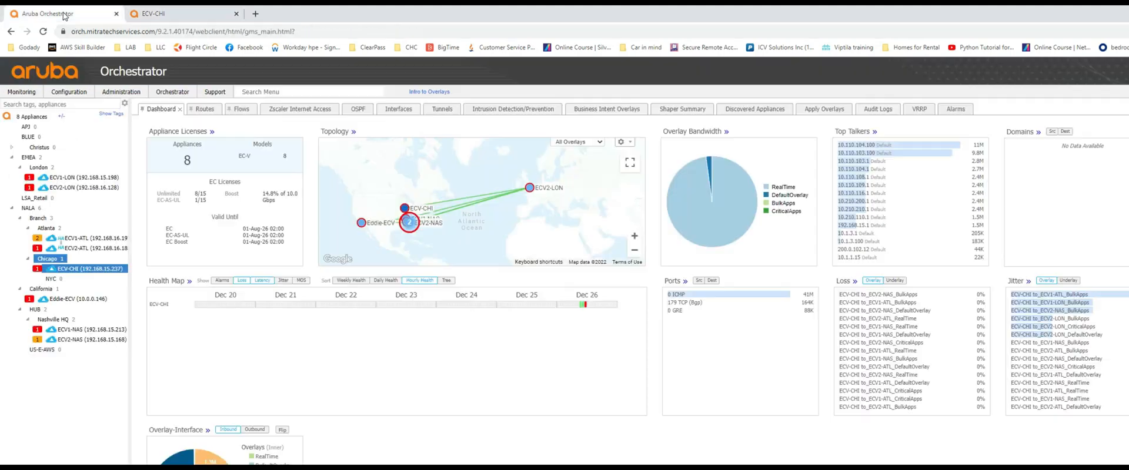
pyautogui.moveTo(70, 269)
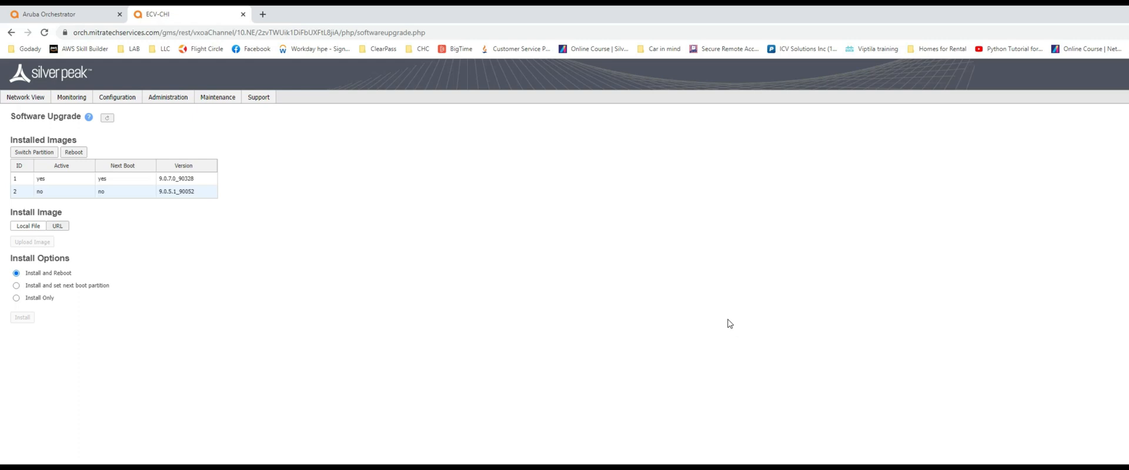
pyautogui.moveTo(161, 216)
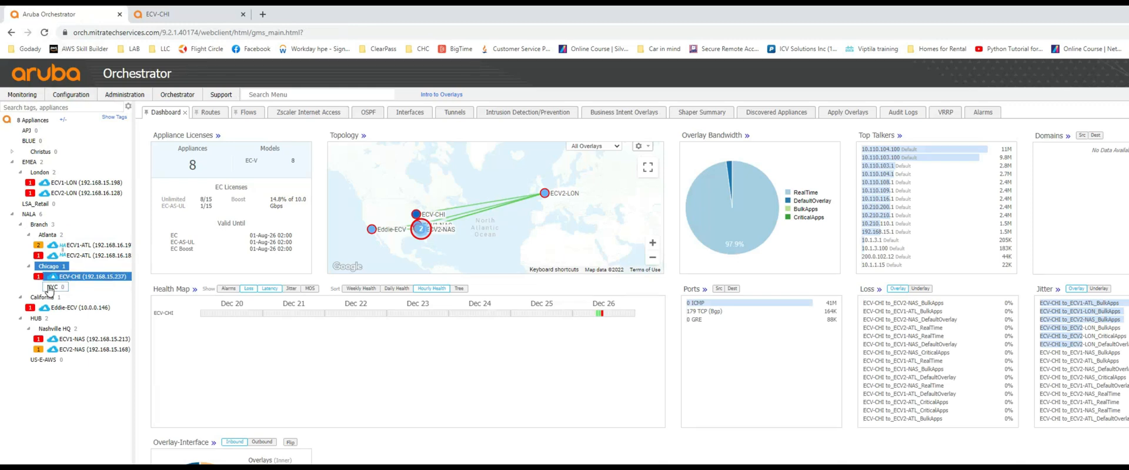
pyautogui.moveTo(83, 277)
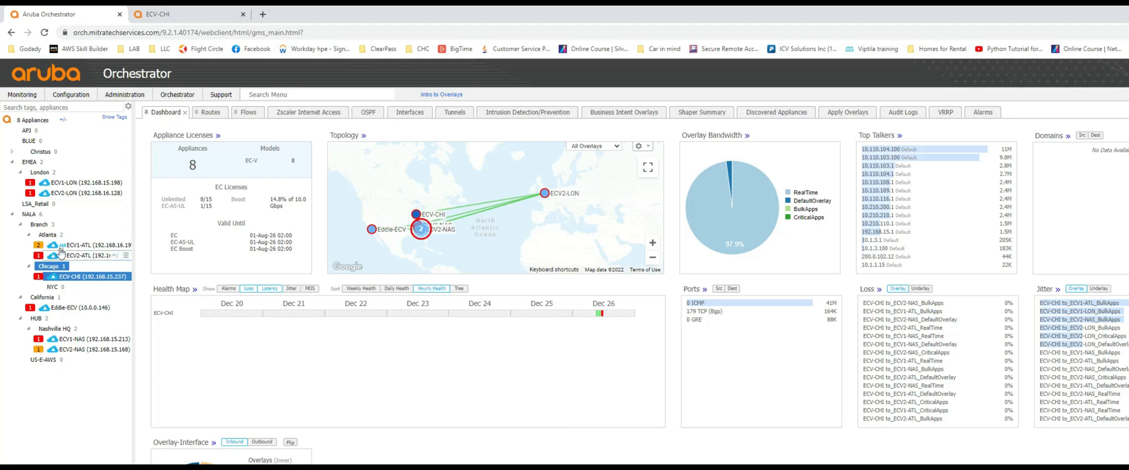
# View the Atlanta and Nashville HQ appliance dashboards, returning to Atlanta.
pyautogui.click(51, 234)
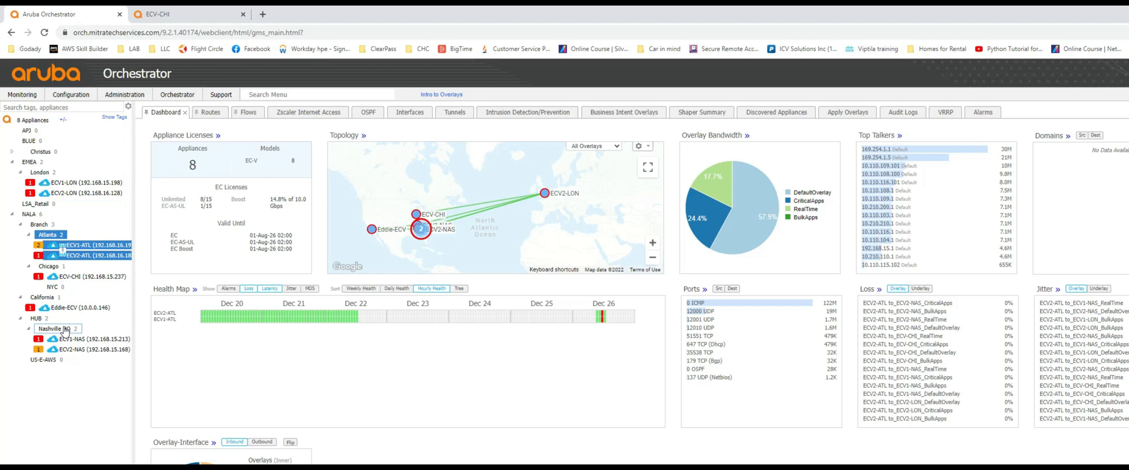
pyautogui.click(52, 328)
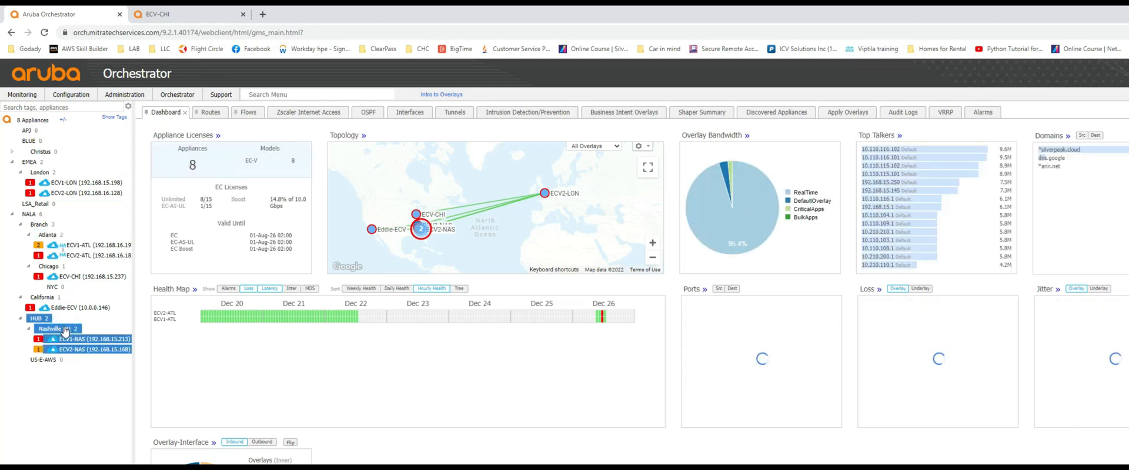
pyautogui.click(47, 234)
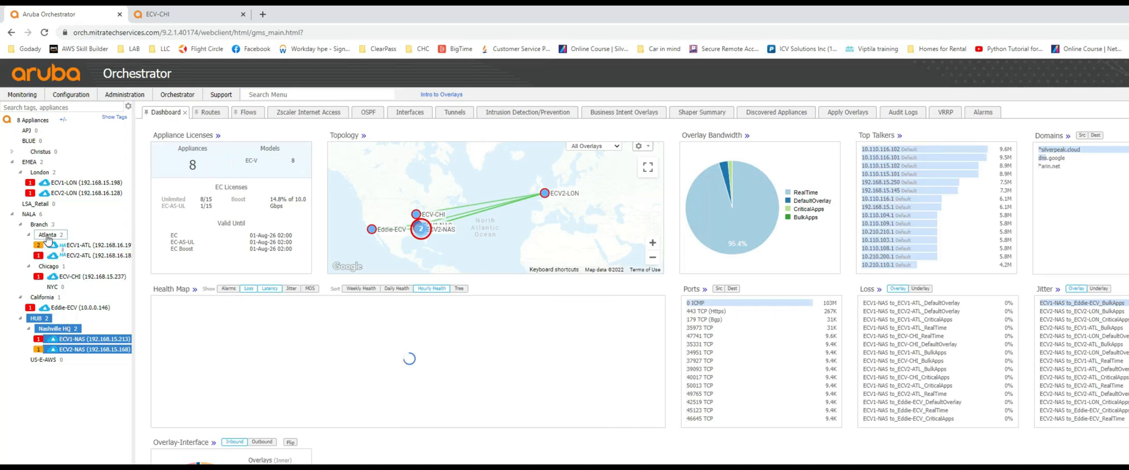
pyautogui.click(87, 245)
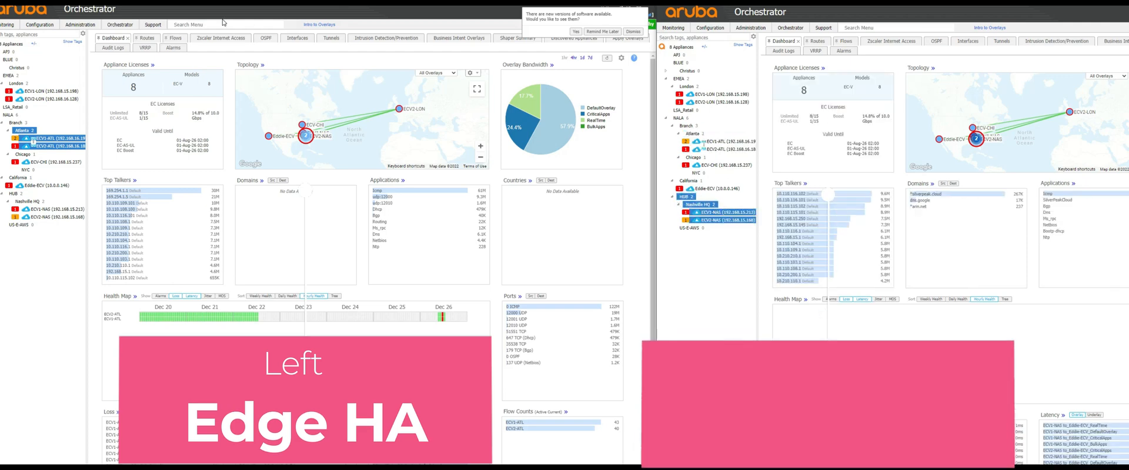
# Open Upgrade Appliances via an 'upgrade' menu search and select the image search text.
pyautogui.write('upg')
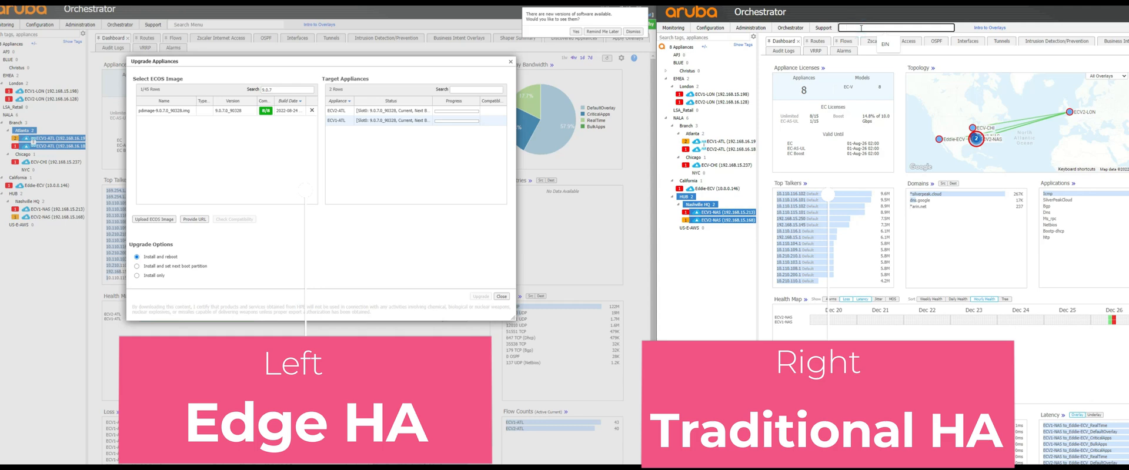
pyautogui.write('upgrade')
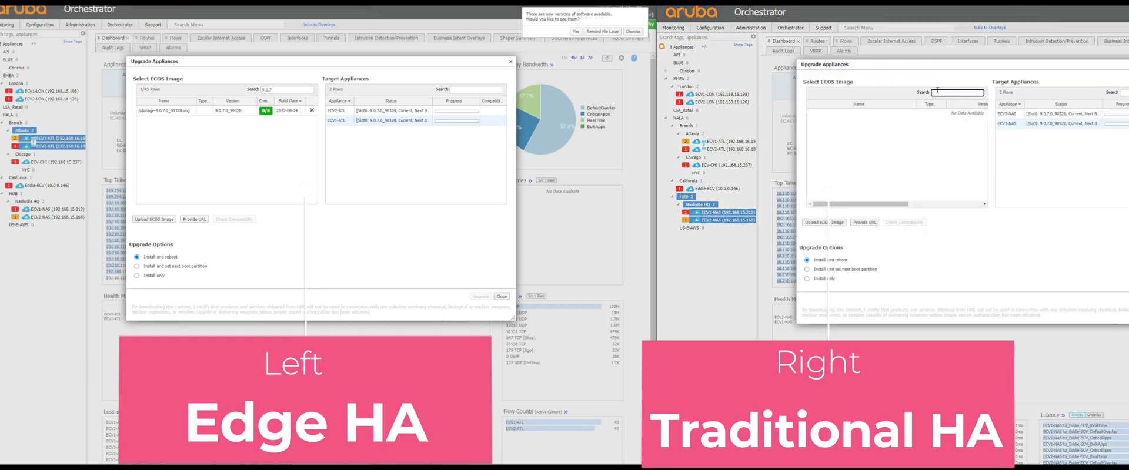
pyautogui.tripleClick(957, 92)
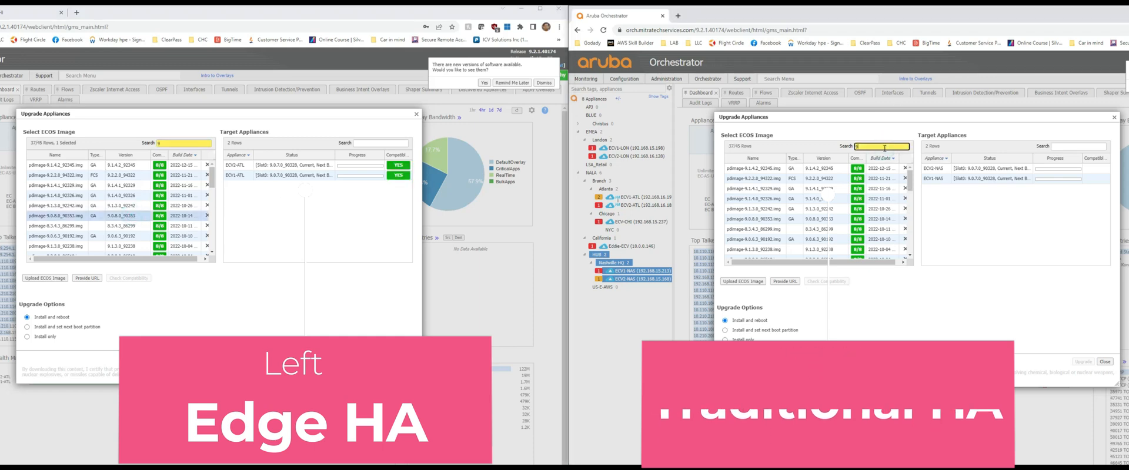
# Filter images to 9.0.8 and launch the Atlanta pair's 9.0.8.0_90303 upgrade.
pyautogui.write('9.0.8')
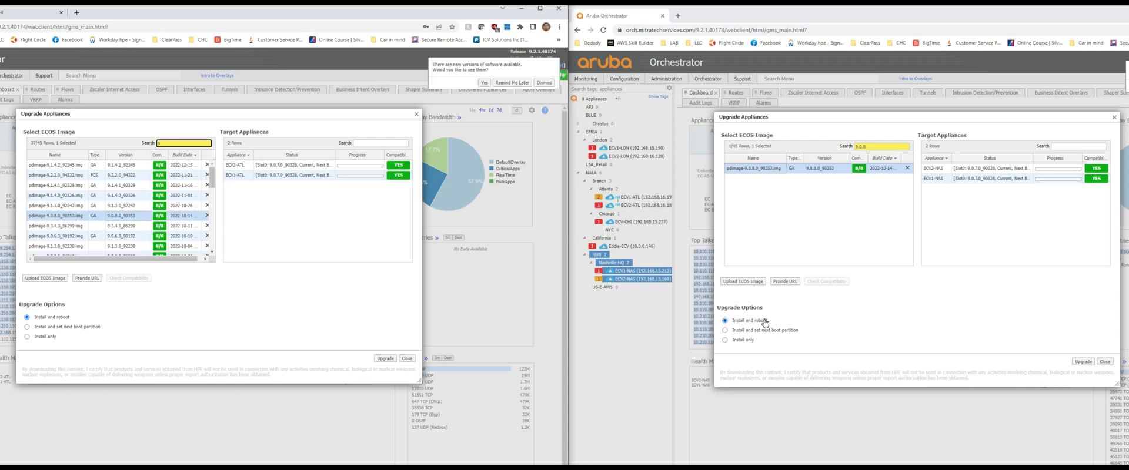
pyautogui.moveTo(973, 178)
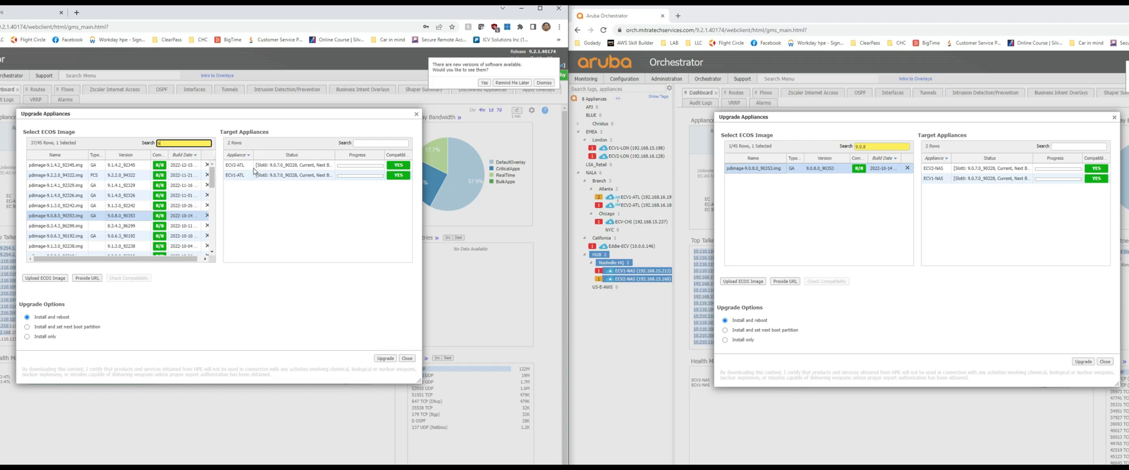
pyautogui.moveTo(889, 197)
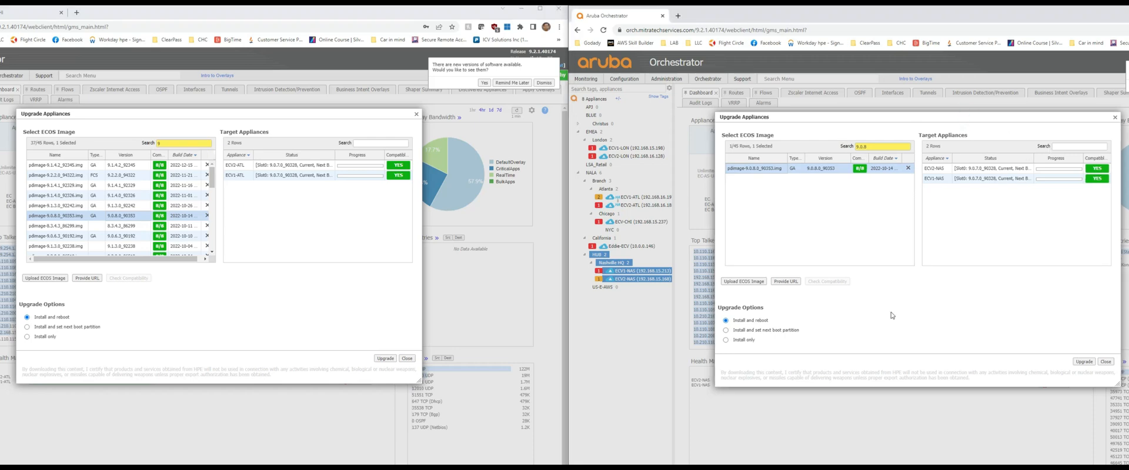
pyautogui.moveTo(950, 189)
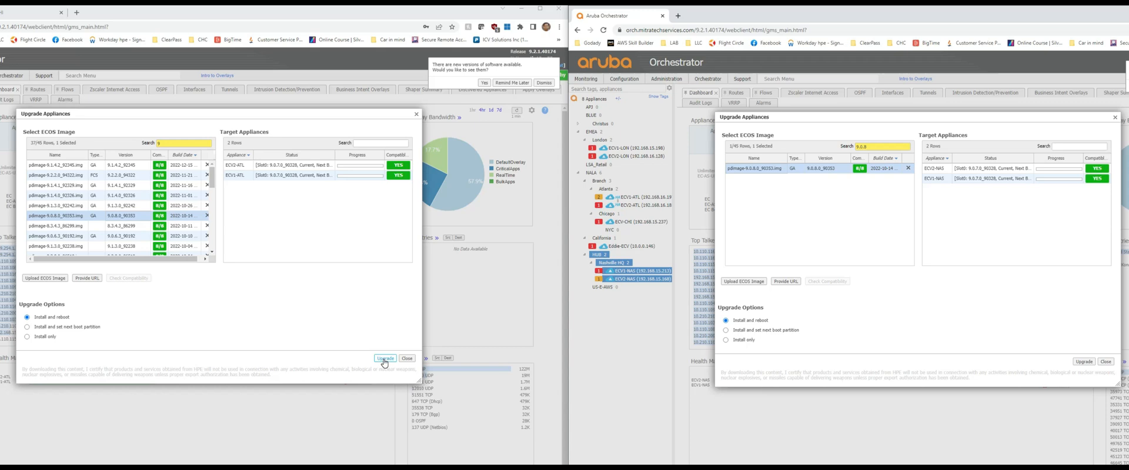
pyautogui.click(384, 358)
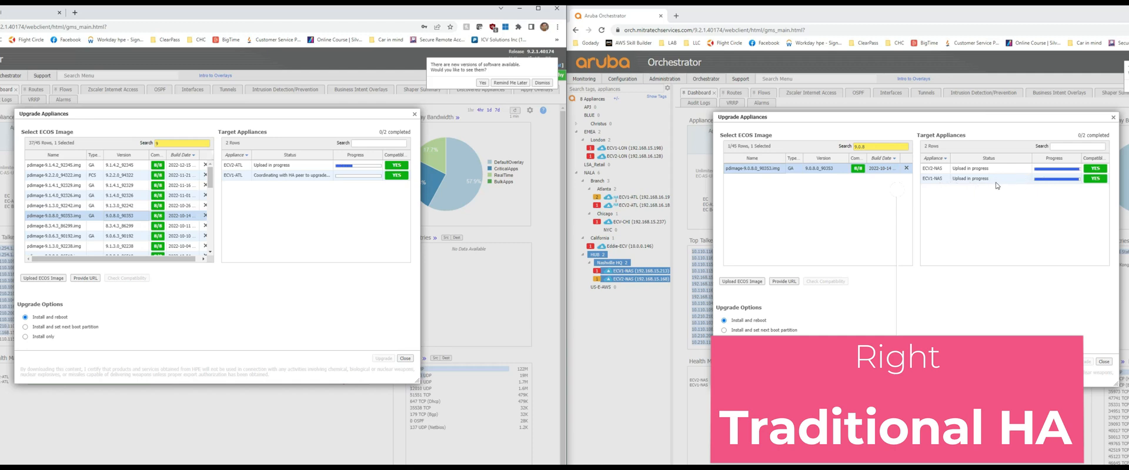
pyautogui.moveTo(986, 182)
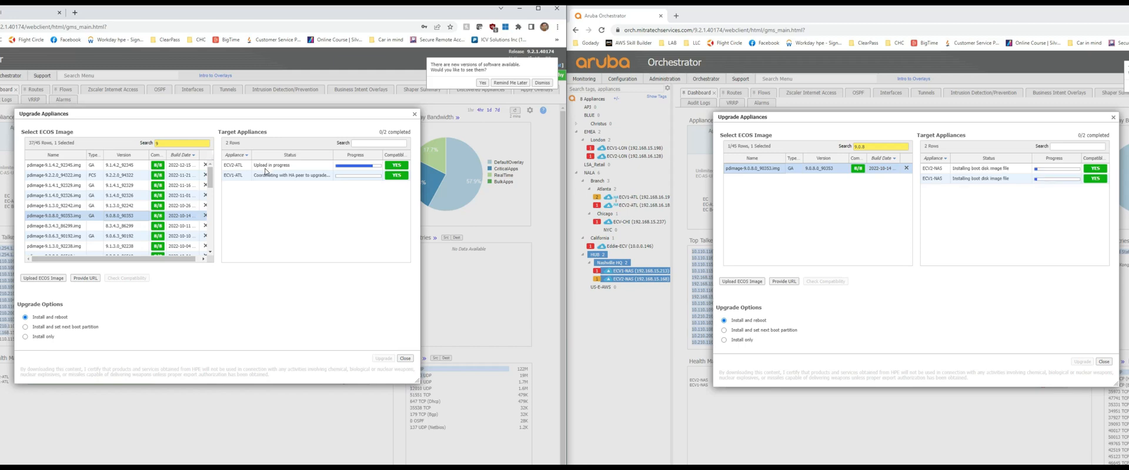
pyautogui.moveTo(267, 180)
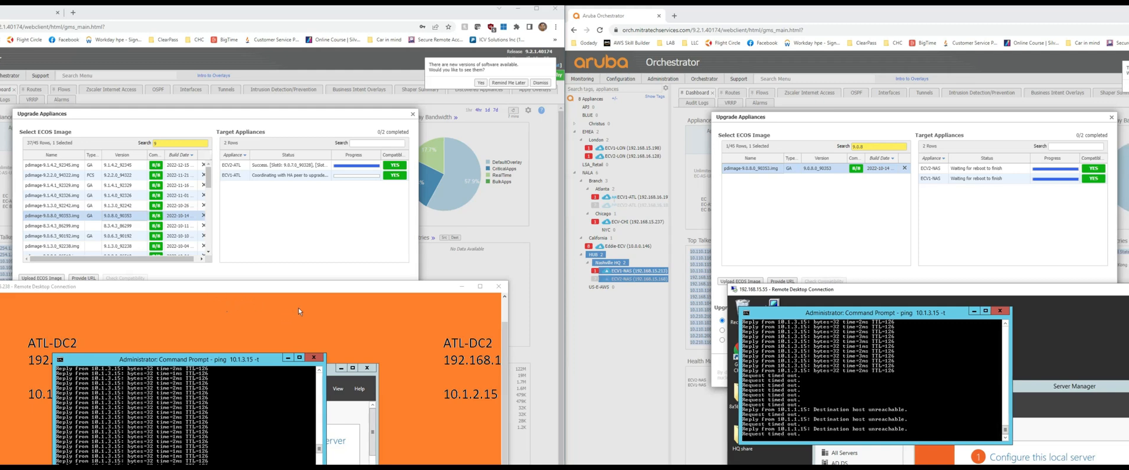
pyautogui.moveTo(292, 313)
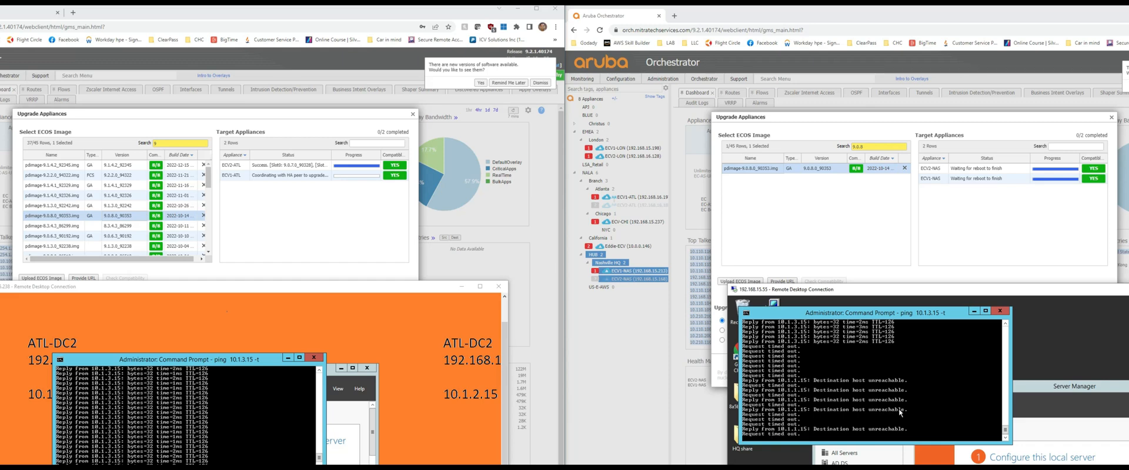
pyautogui.moveTo(902, 418)
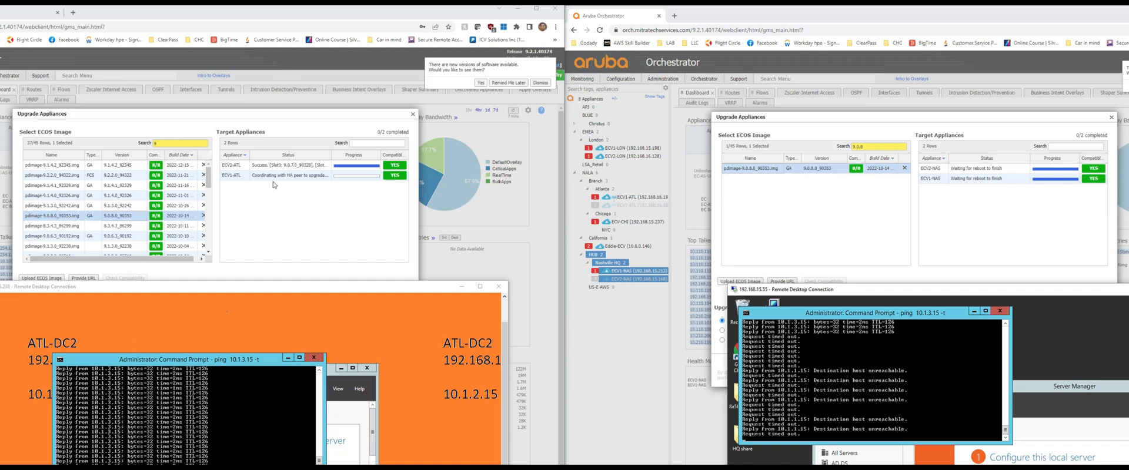
pyautogui.moveTo(276, 185)
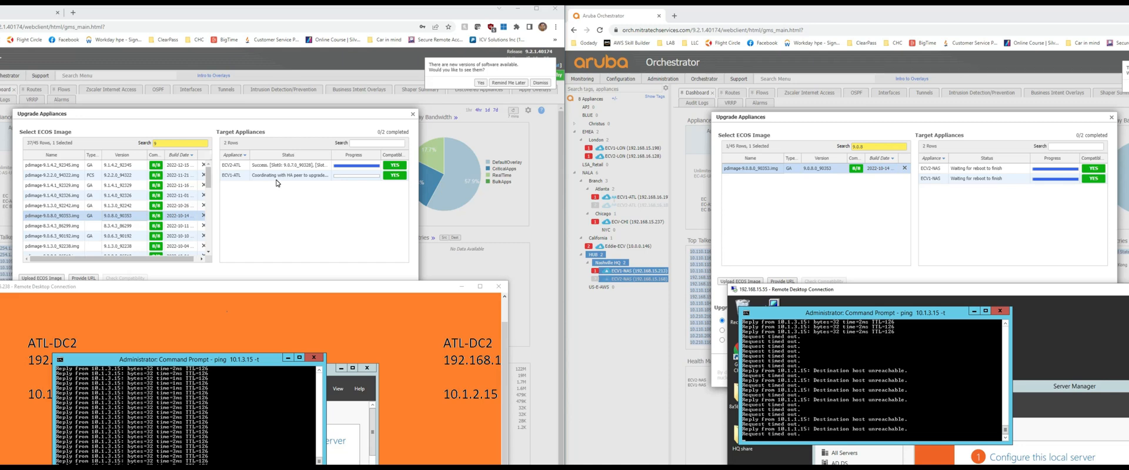